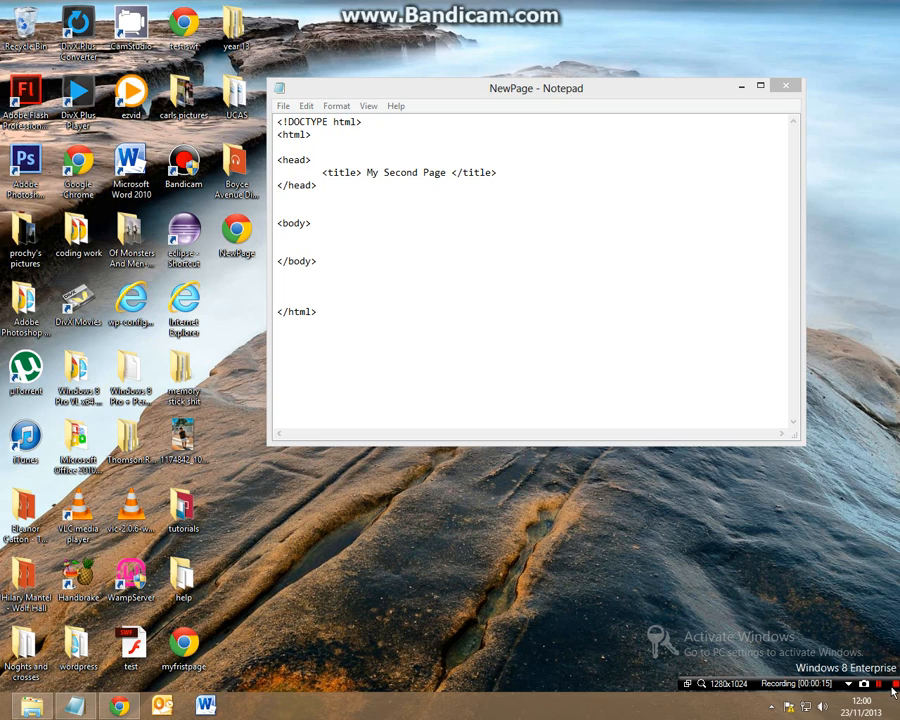
Place the cursor inside the body section of NewPage.html, ready for content.
{"action": "left_click", "coordinate": [884, 684]}
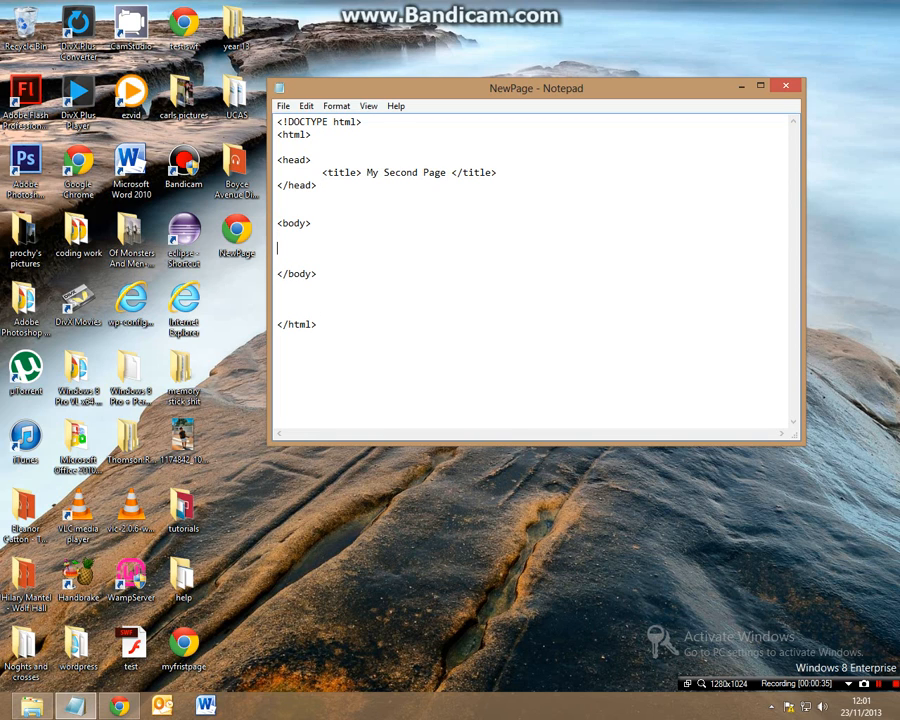
Start an ordered list in the body with a first item 'this is my first webpage'.
{"action": "type", "text": "<"}
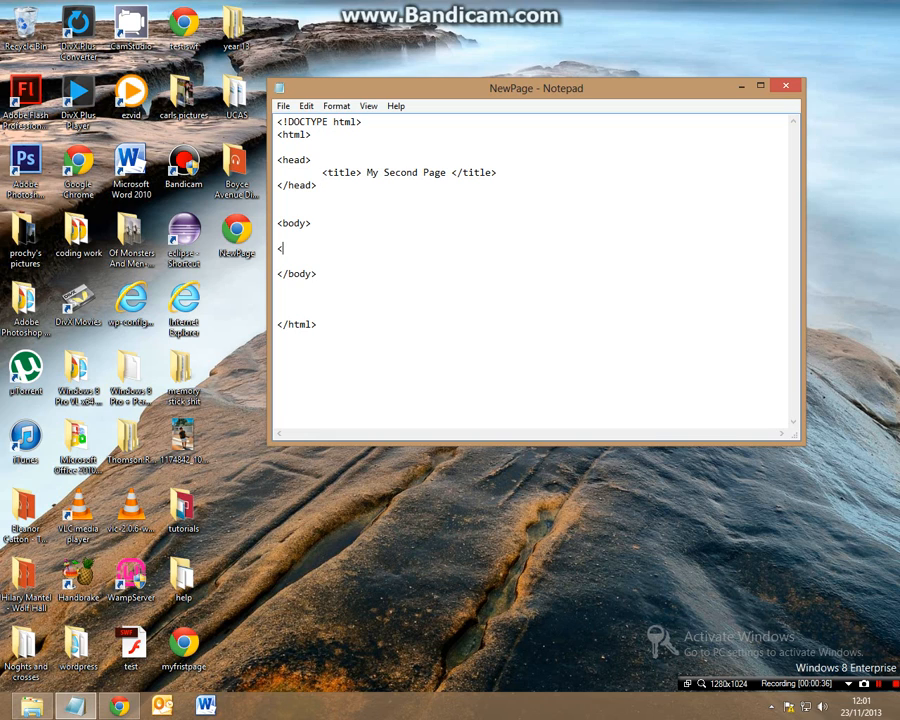
{"action": "type", "text": "ol>"}
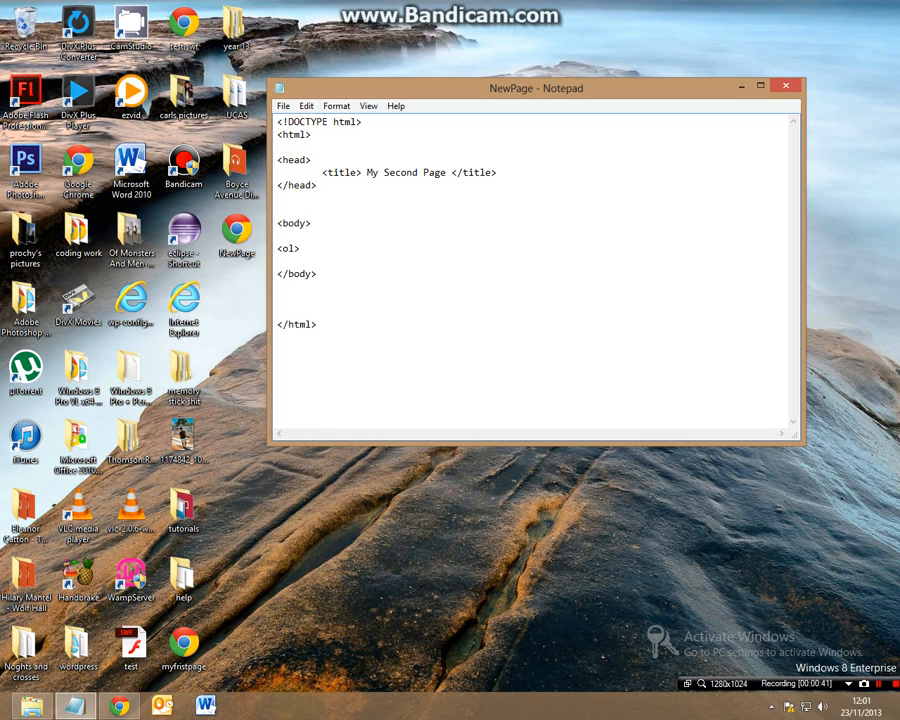
{"action": "key", "text": "enter"}
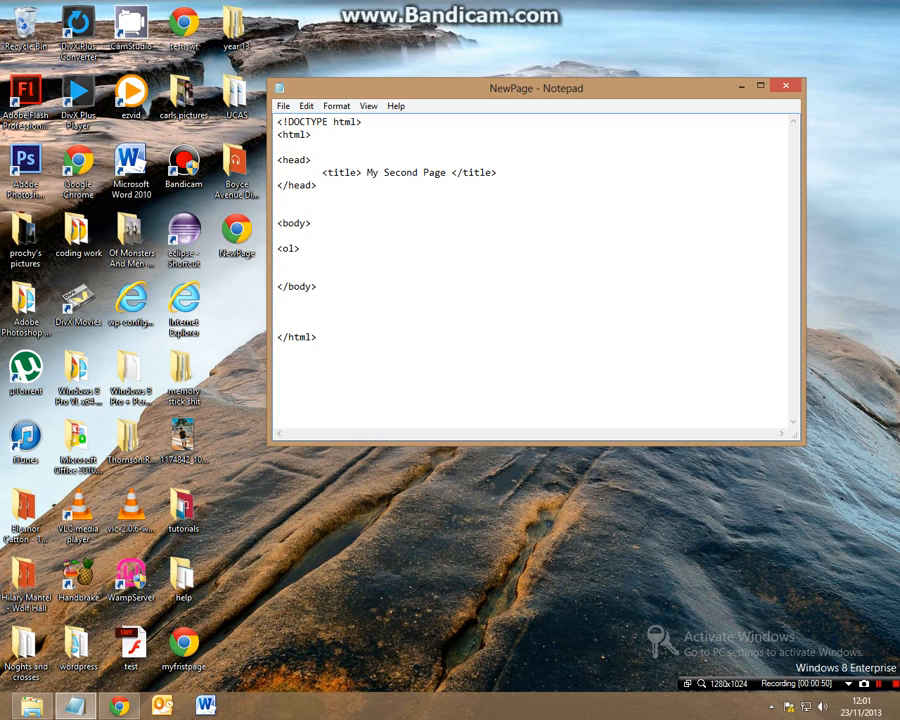
{"action": "type", "text": "<"}
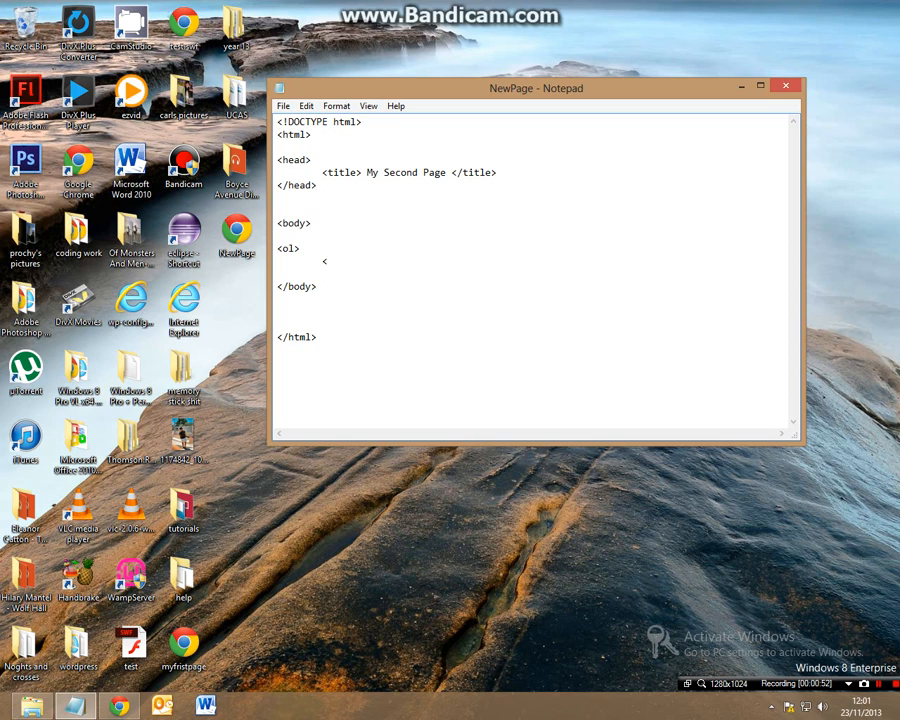
{"action": "type", "text": "li"}
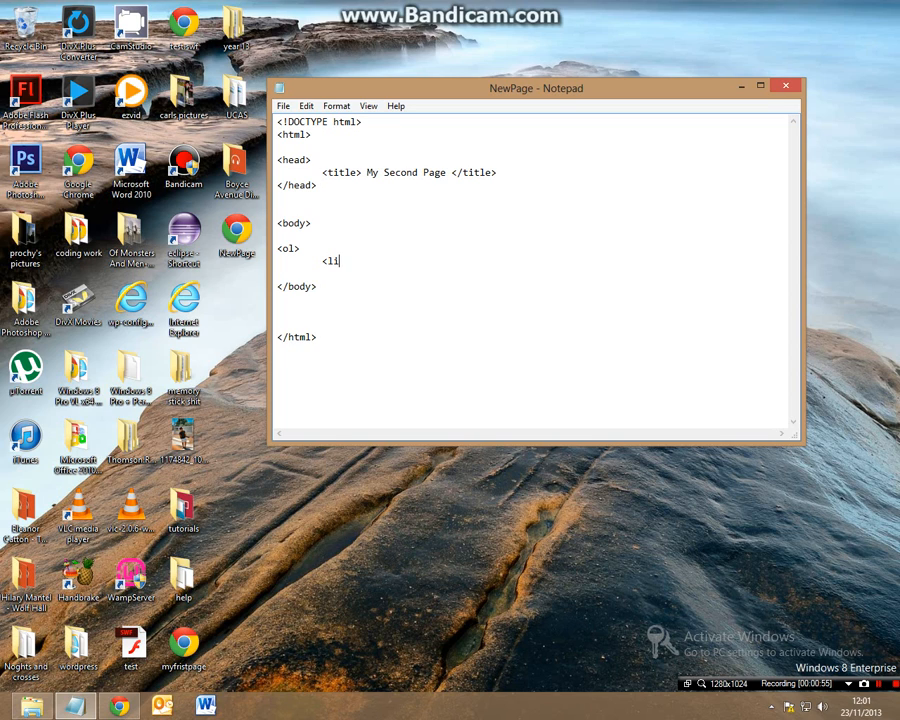
{"action": "type", "text": ">"}
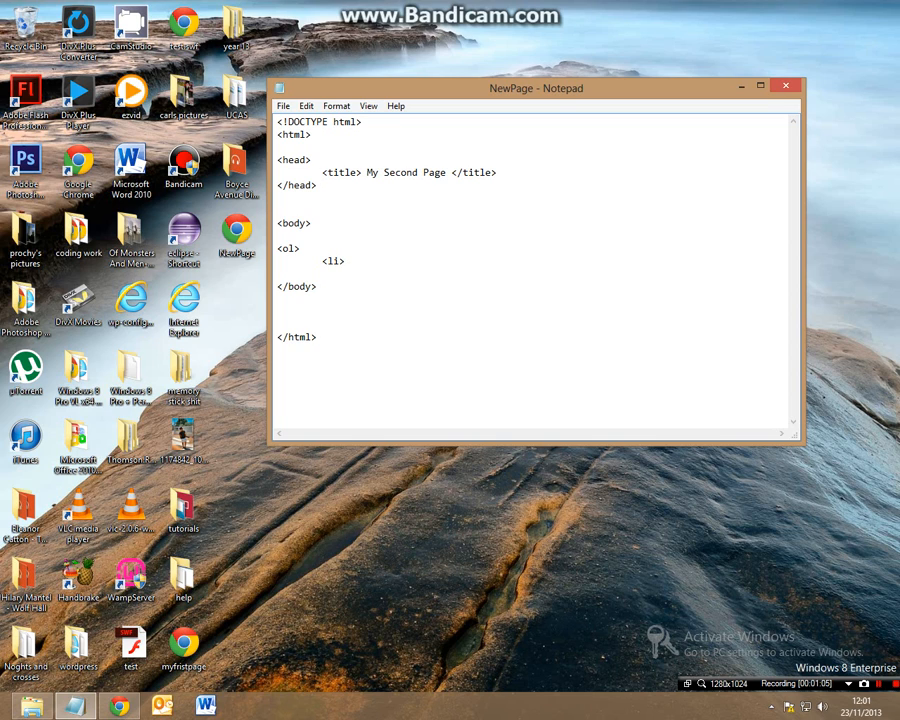
{"action": "type", "text": "this is my first we"}
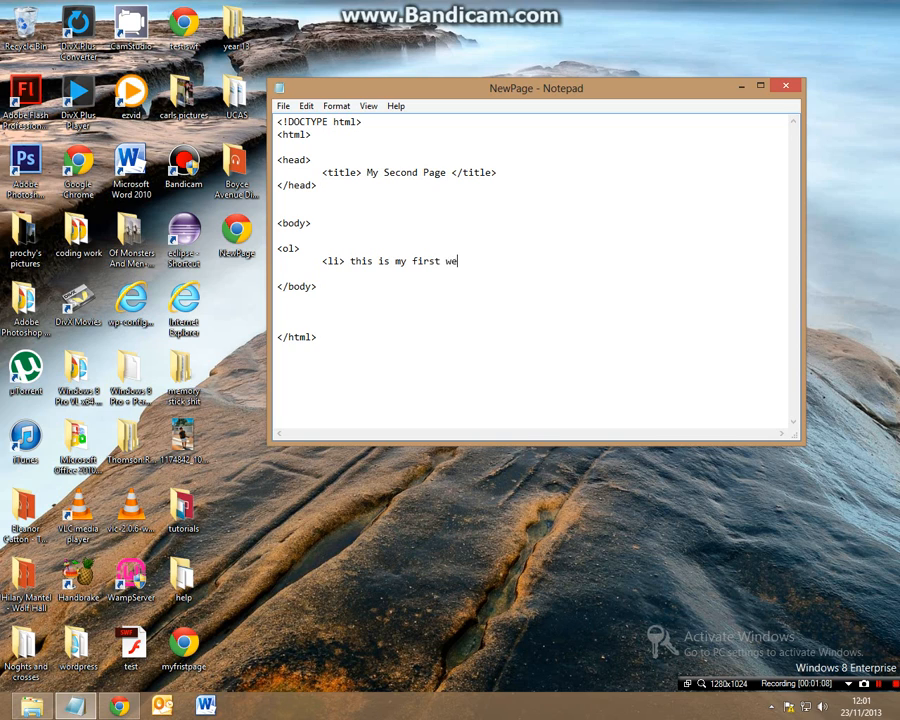
{"action": "type", "text": "bpage"}
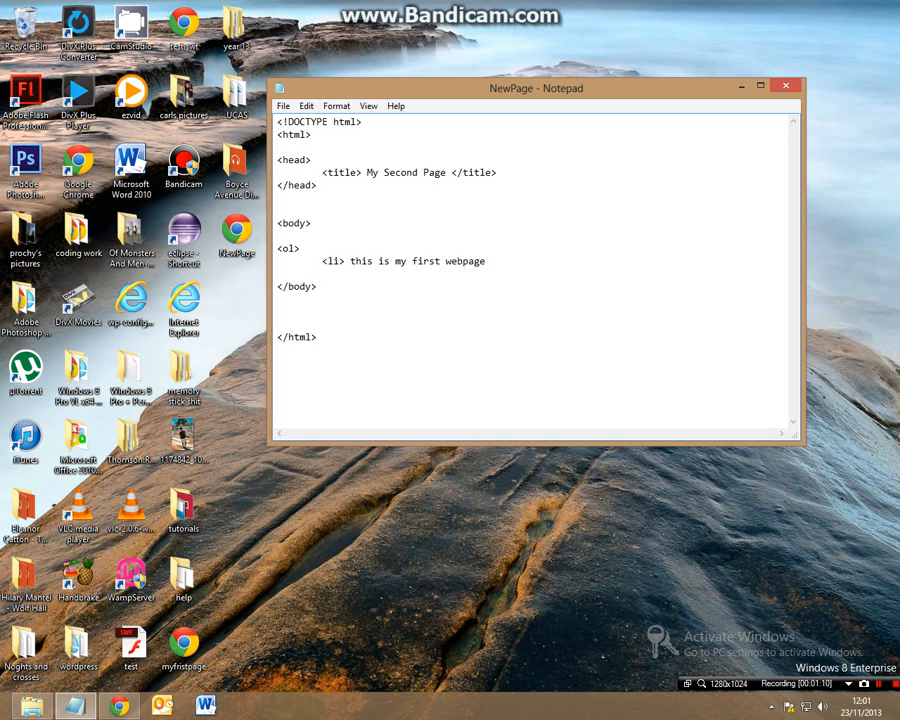
{"action": "type", "text": "</"}
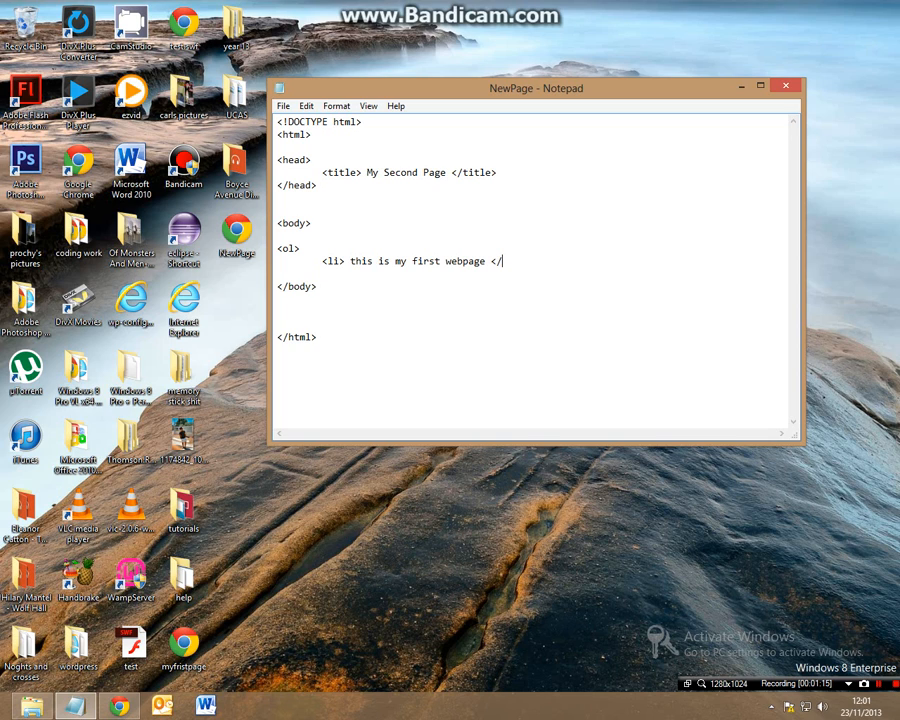
{"action": "type", "text": "li>"}
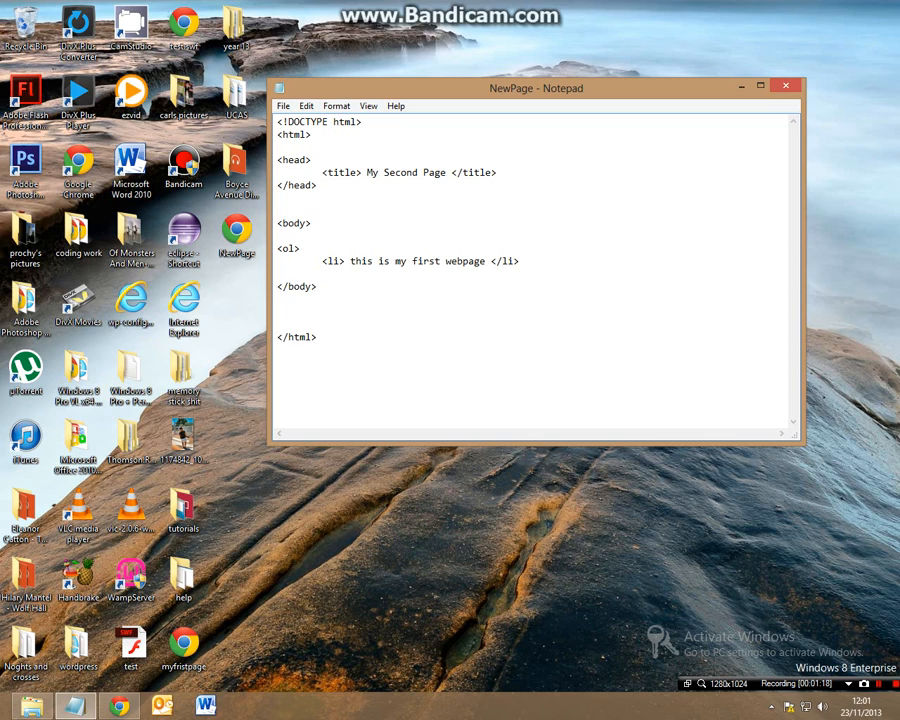
Add a second list item 'i go to school' and close the ordered list with </ol>.
{"action": "type", "text": "<"}
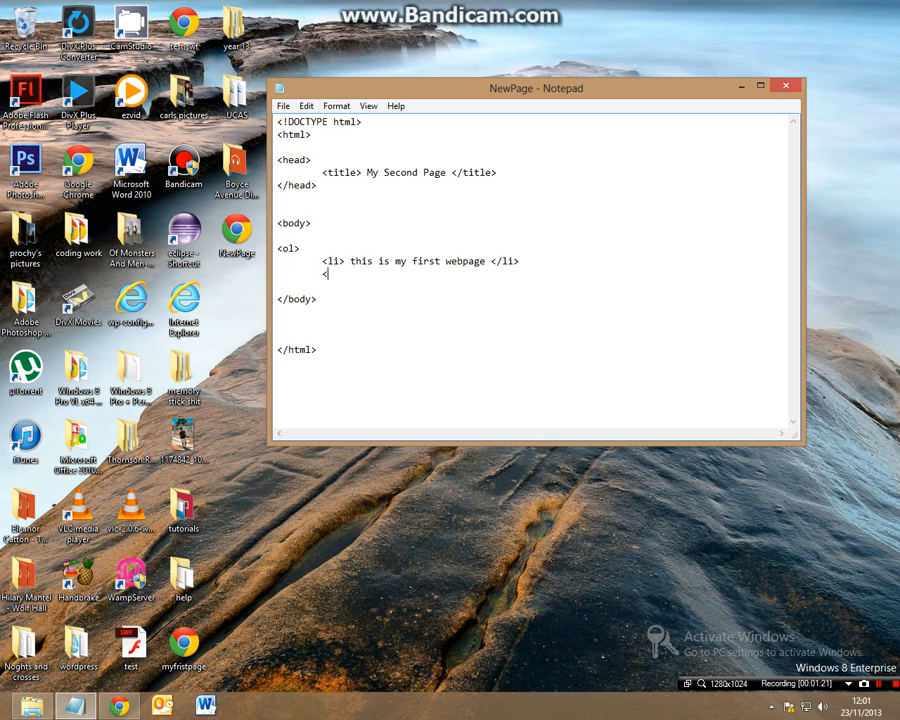
{"action": "type", "text": "li>"}
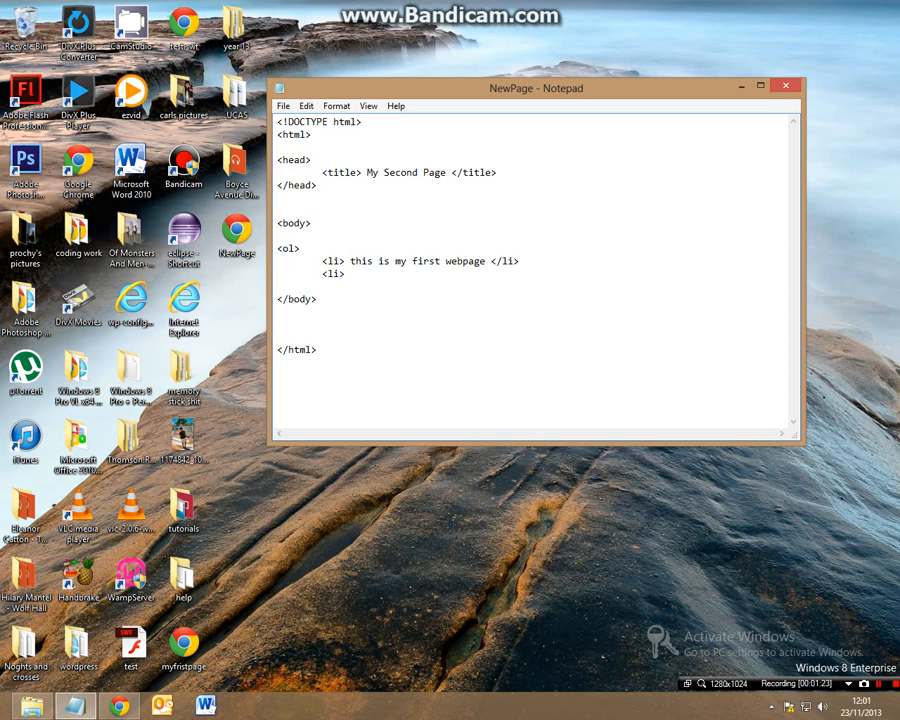
{"action": "type", "text": "i go"}
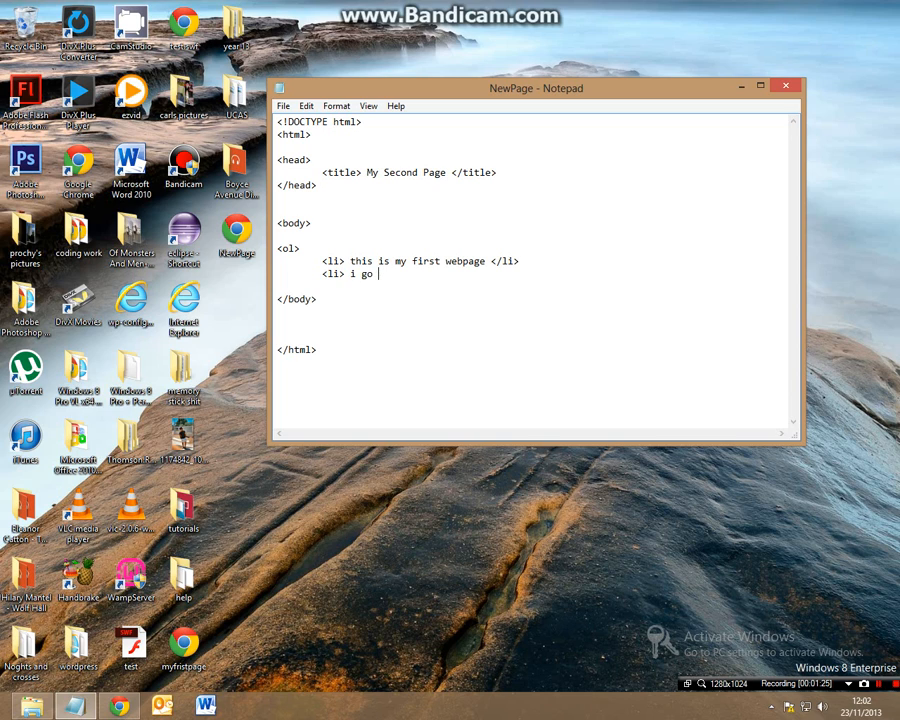
{"action": "type", "text": "to school"}
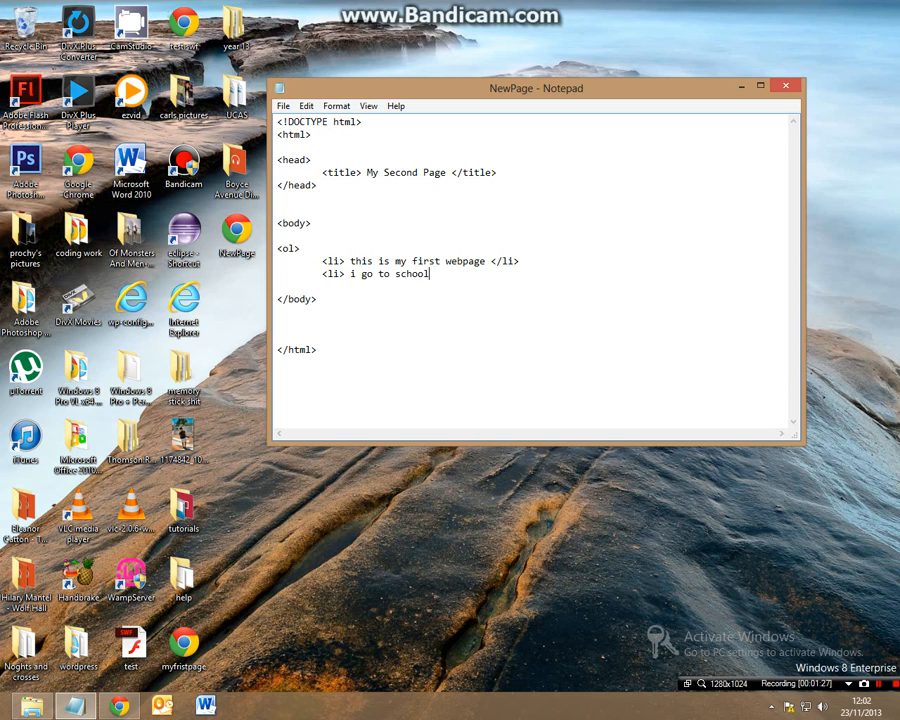
{"action": "type", "text": "</li>"}
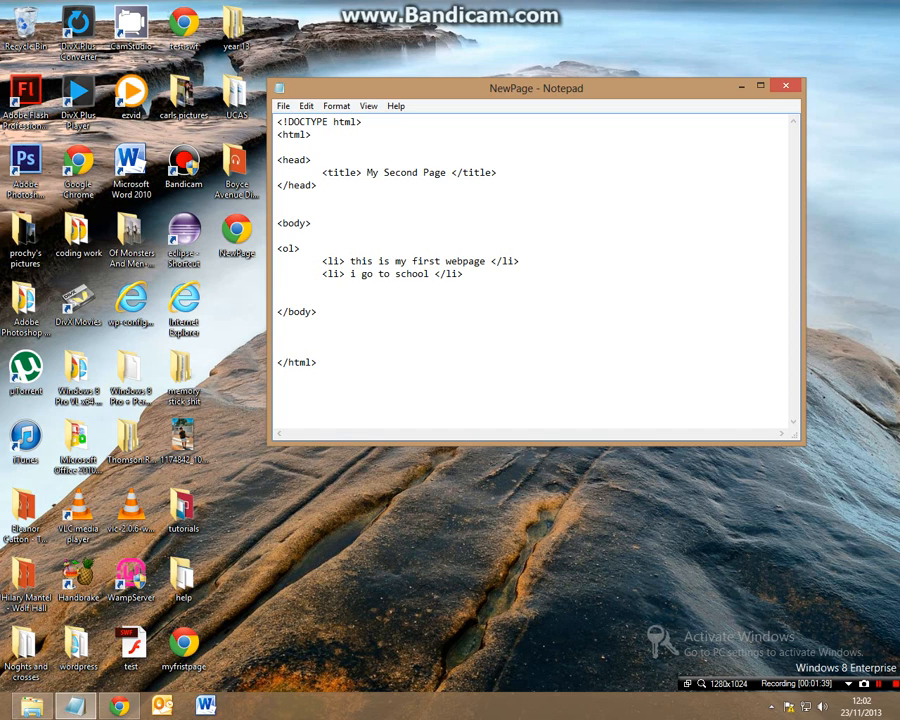
{"action": "type", "text": "</o"}
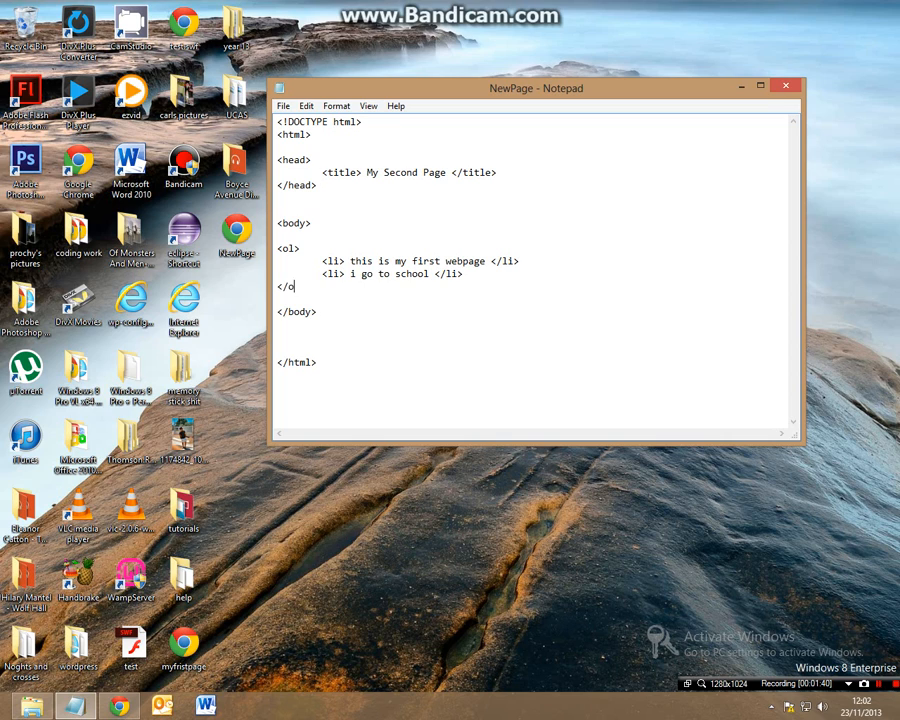
{"action": "type", "text": "l>"}
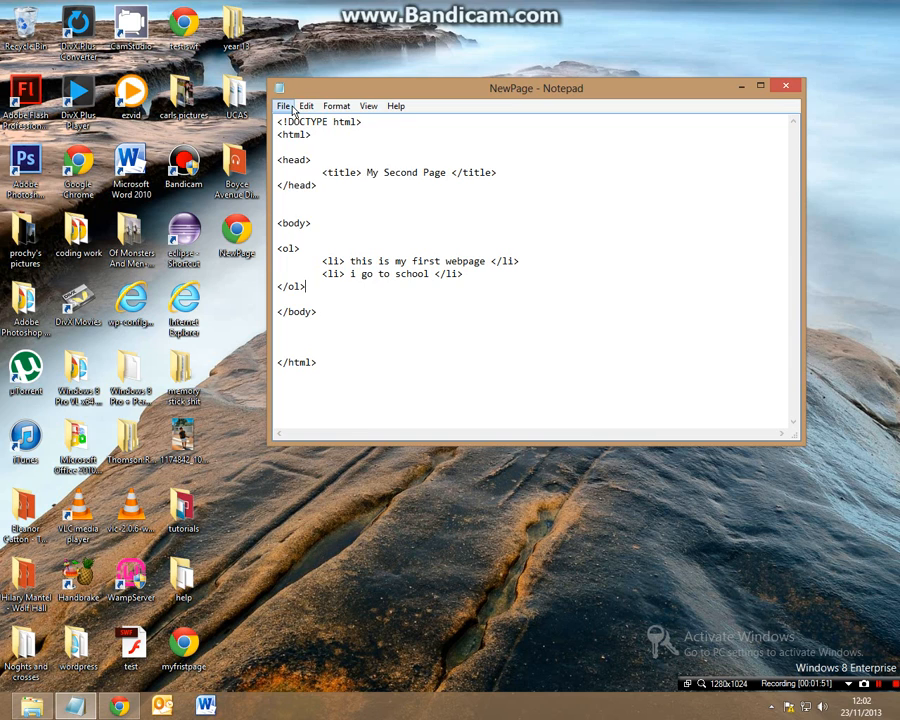
{"action": "mouse_move", "coordinate": [260, 428]}
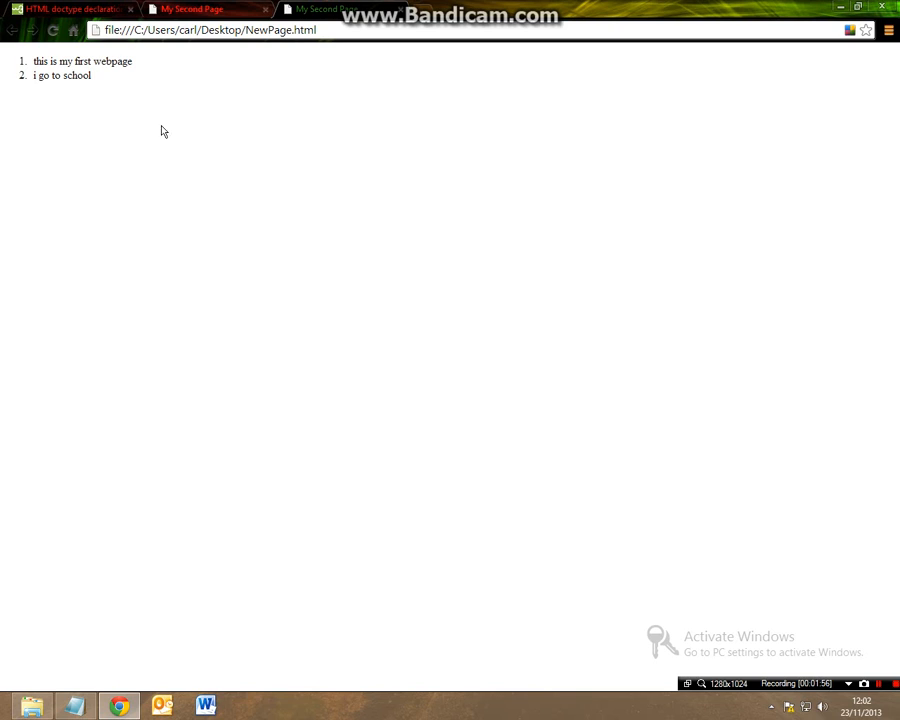
{"action": "mouse_move", "coordinate": [48, 78]}
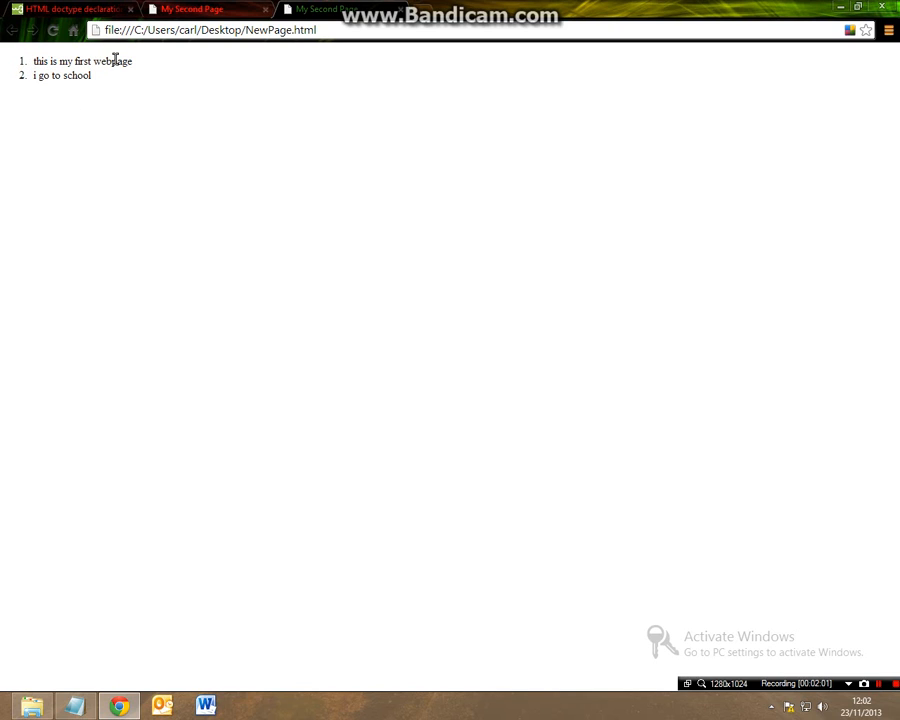
Switch to Chrome to preview NewPage.html with the two numbered items.
{"action": "left_click", "coordinate": [76, 704]}
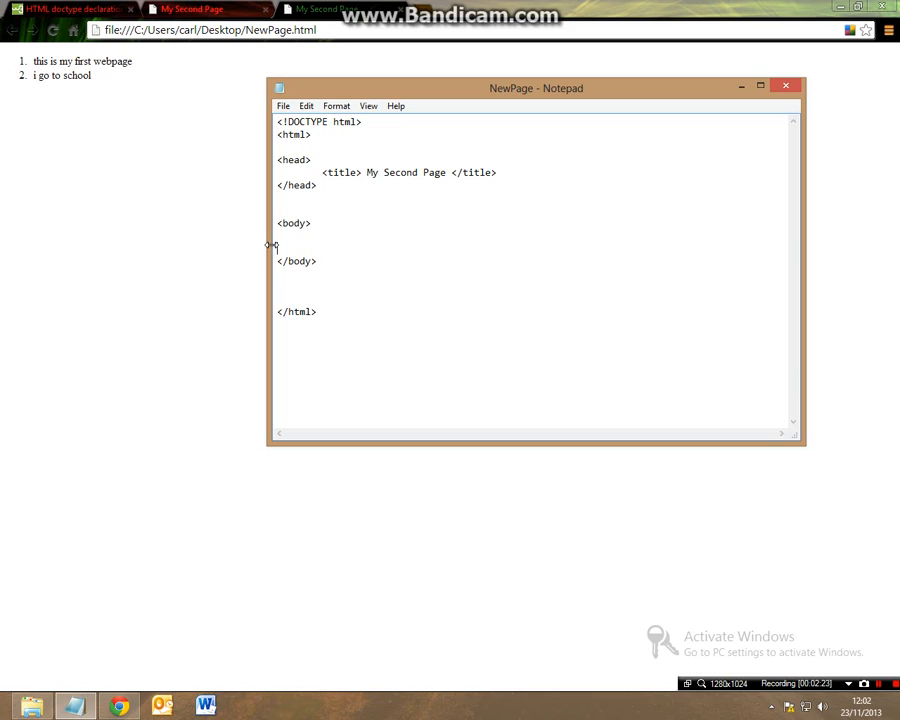
Start an unordered list with a first closed item 'welcome to my page'.
{"action": "type", "text": "<ul?>"}
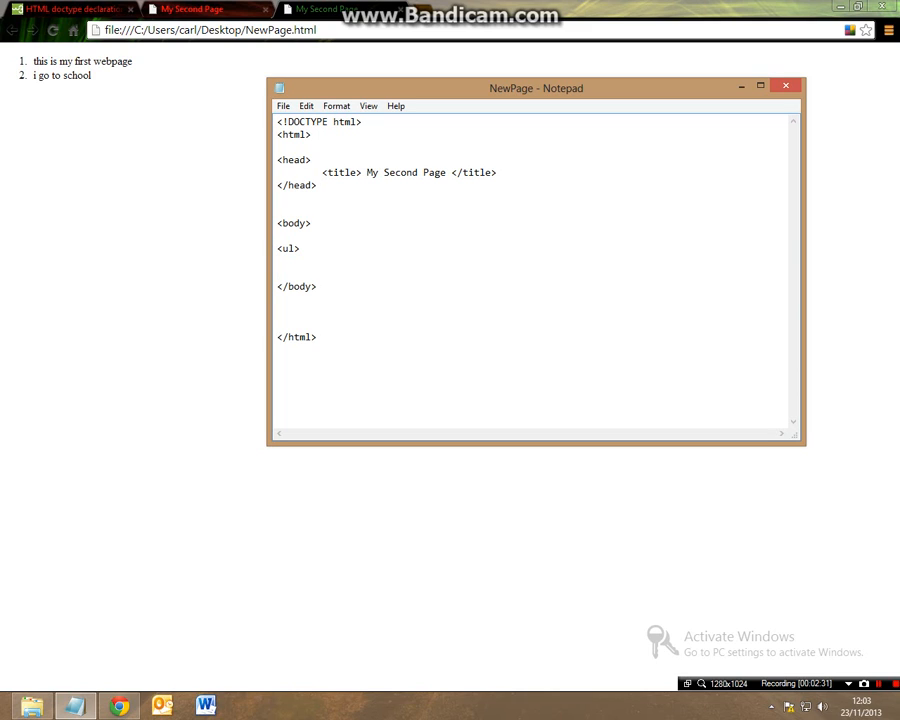
{"action": "type", "text": "<li>"}
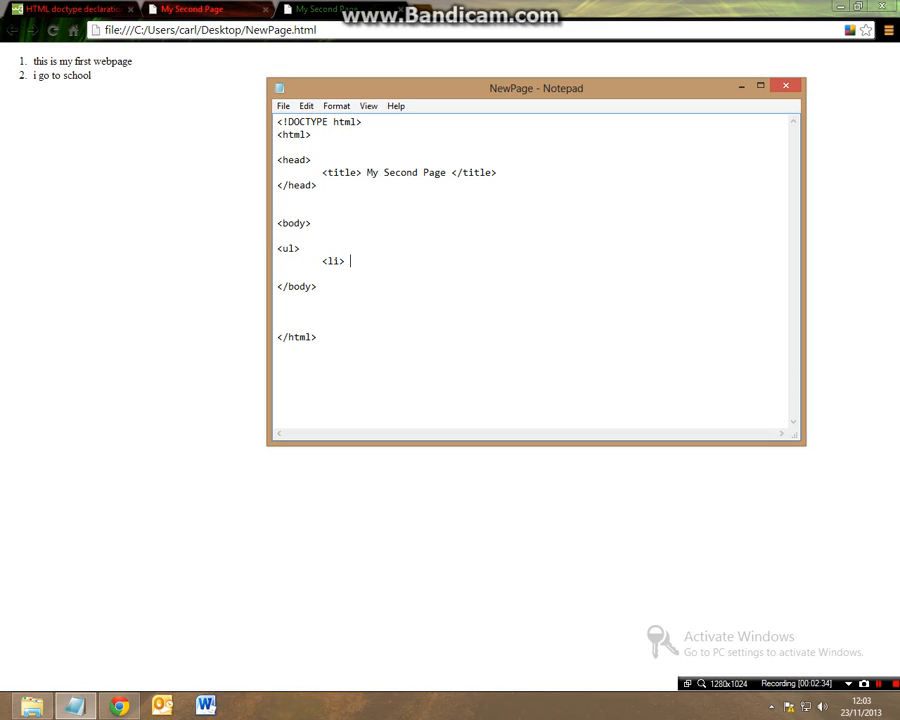
{"action": "type", "text": "we"}
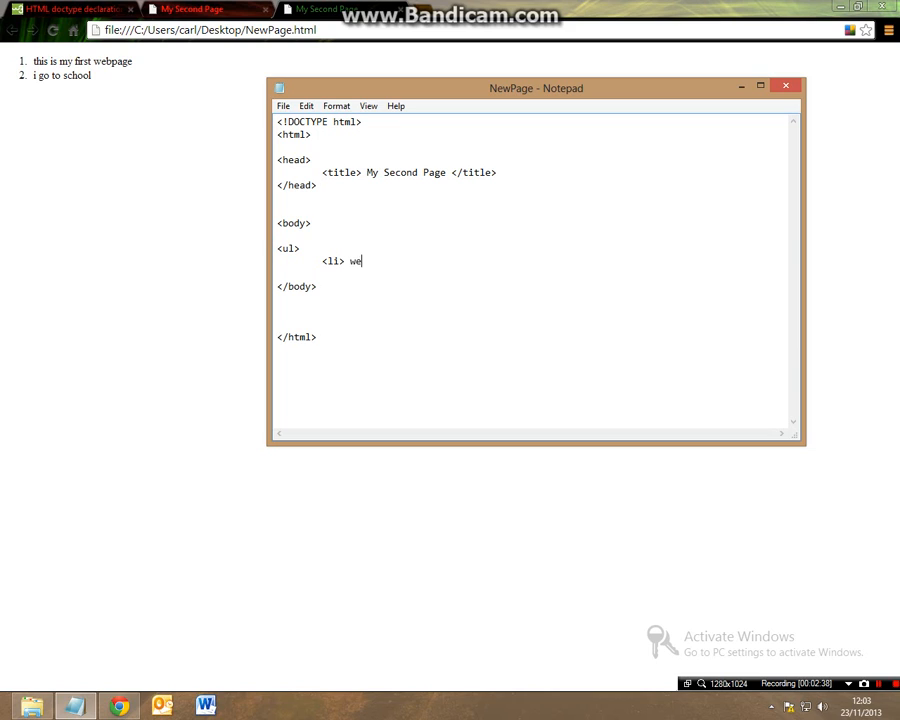
{"action": "type", "text": "lco"}
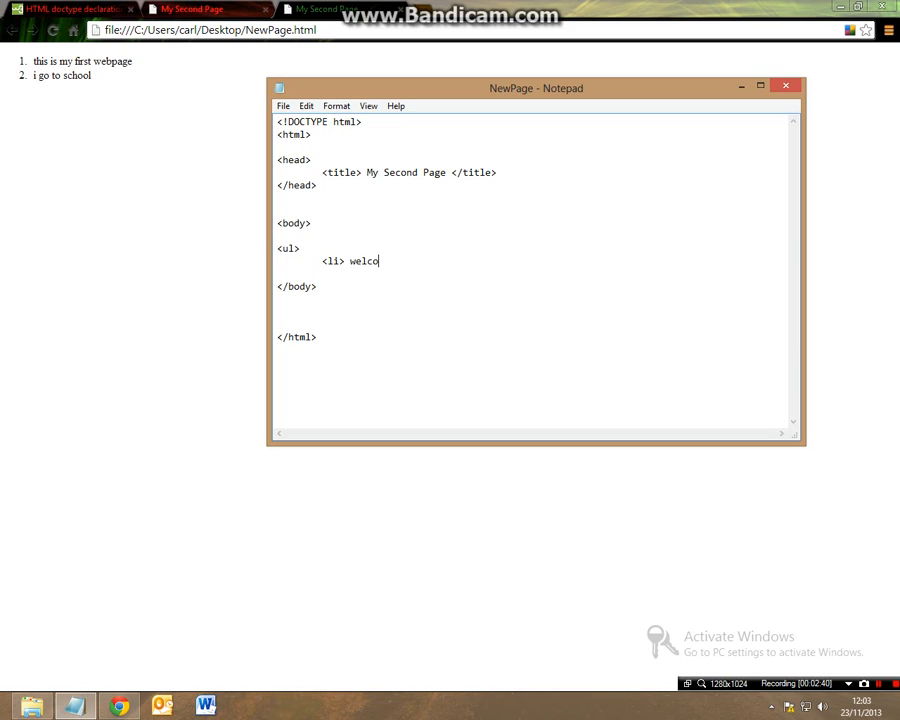
{"action": "type", "text": "me to my page"}
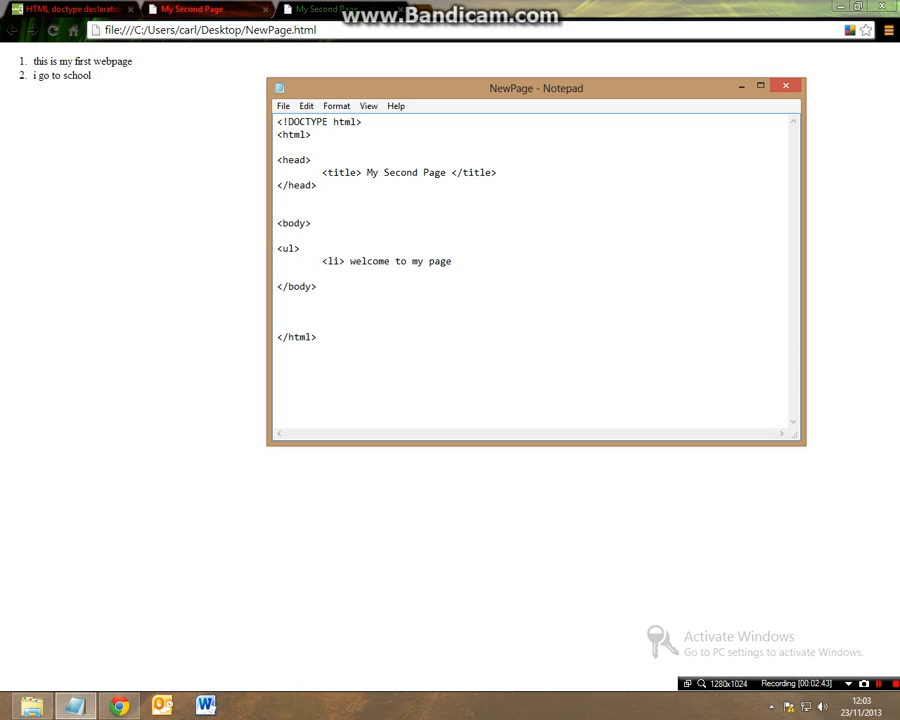
{"action": "type", "text": "<"}
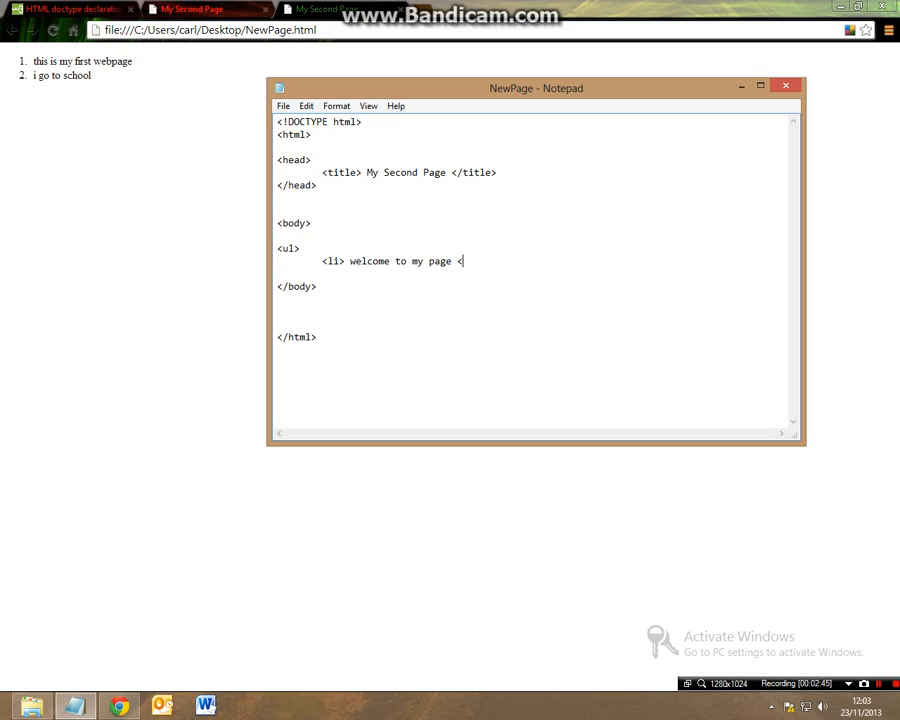
{"action": "type", "text": "/li>"}
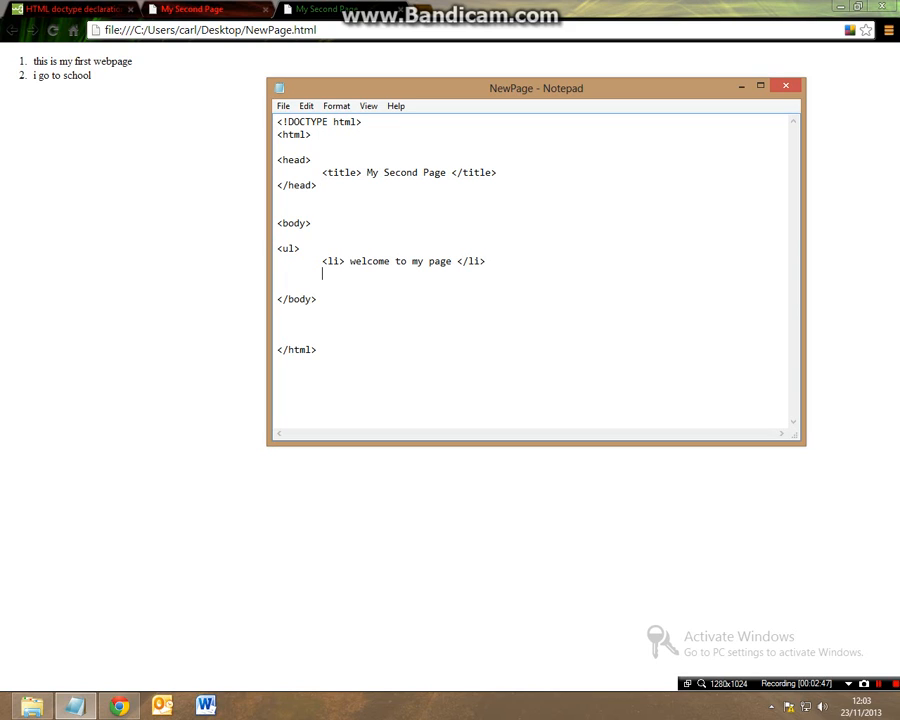
Add a second item 'i use Facebook' and close the unordered list with </ul>.
{"action": "type", "text": "<"}
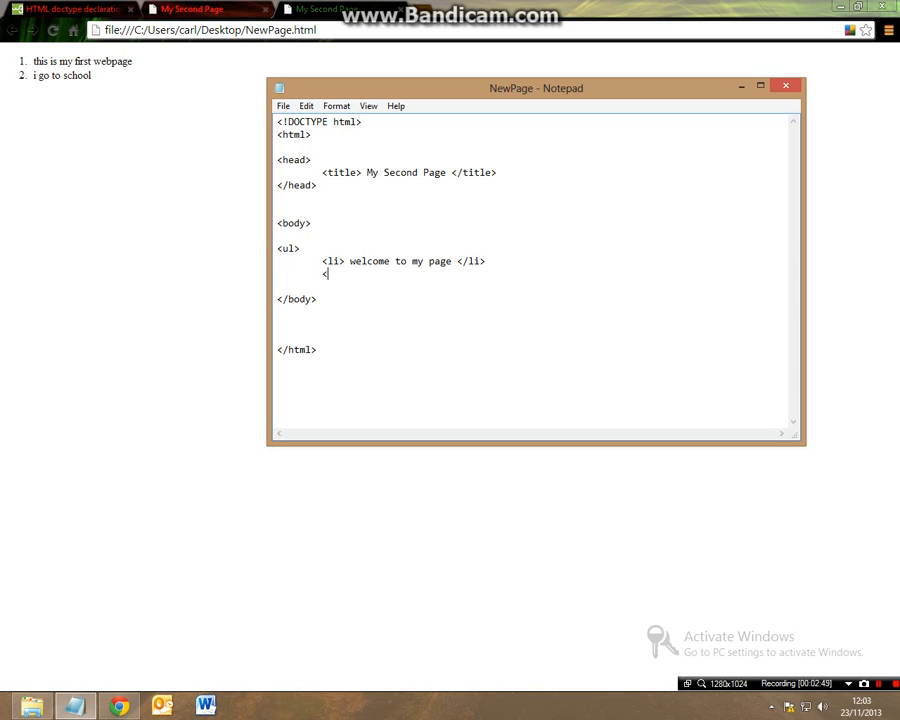
{"action": "type", "text": "li> i use"}
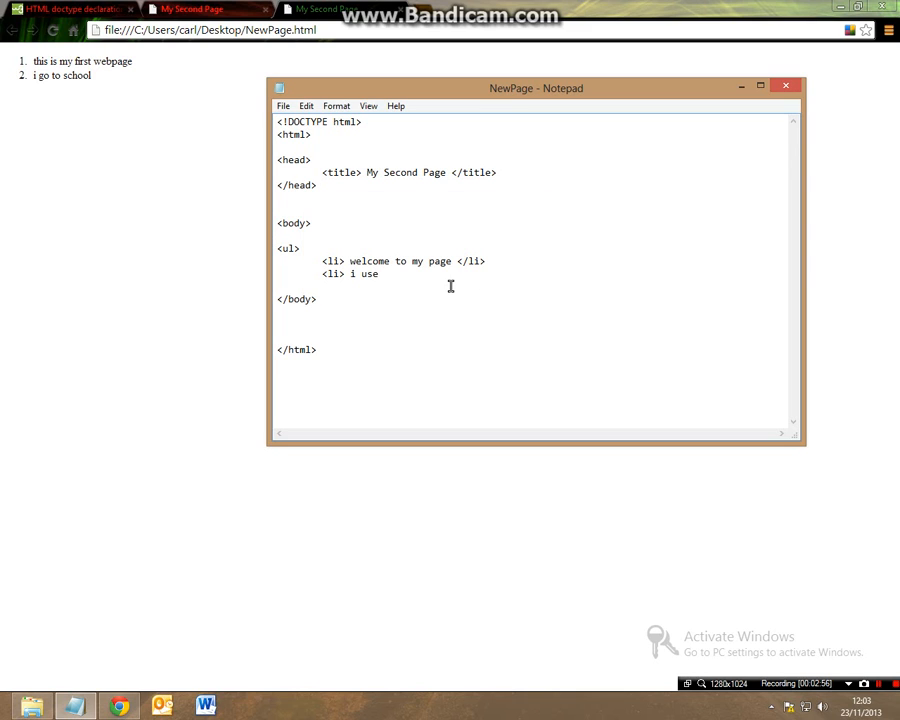
{"action": "type", "text": "Facebook <"}
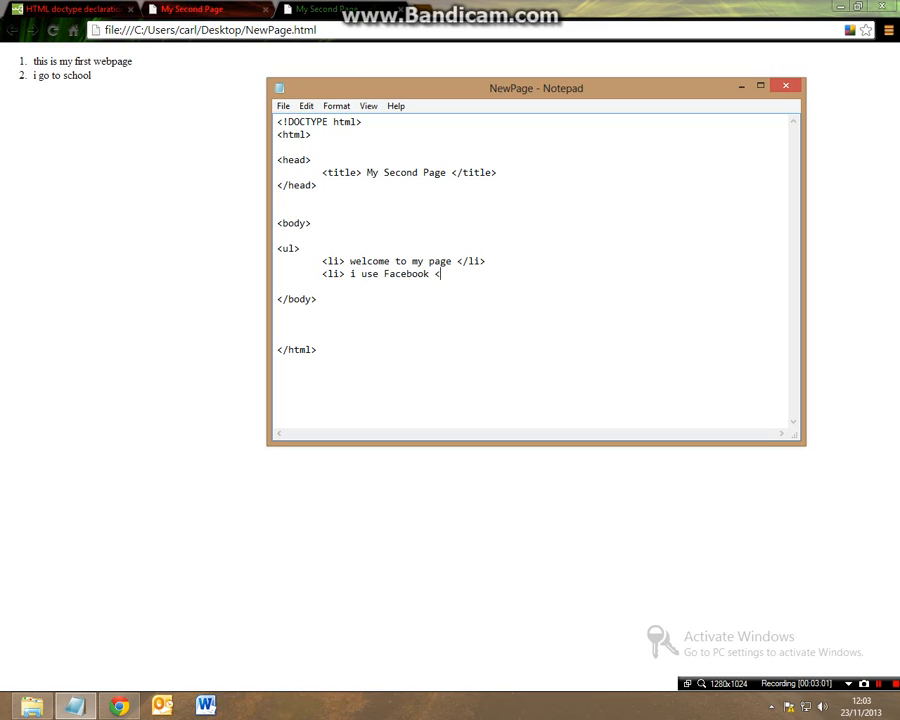
{"action": "type", "text": "/li>"}
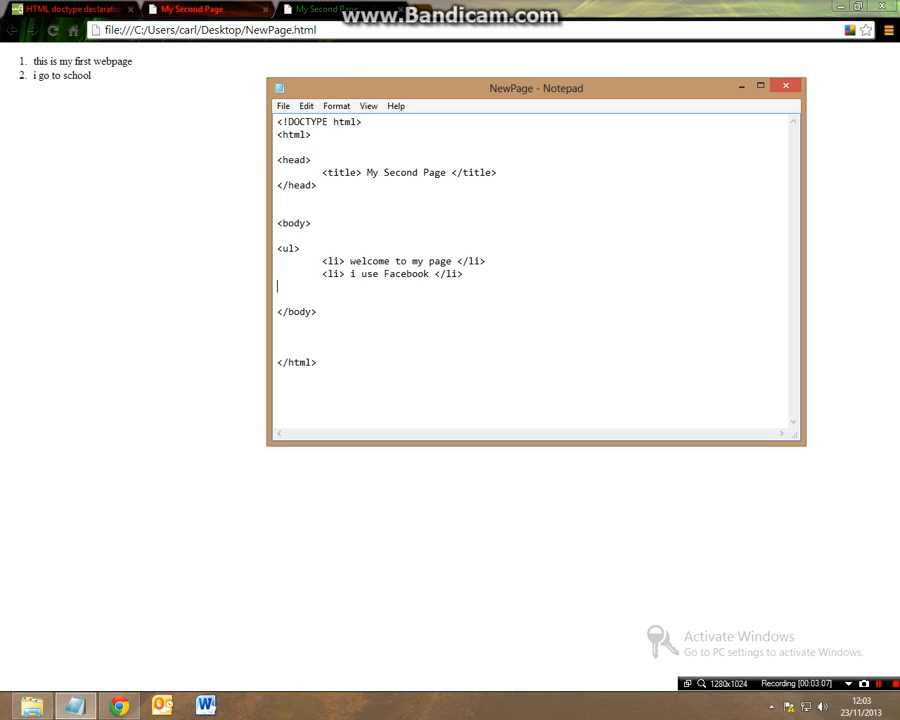
{"action": "type", "text": "<"}
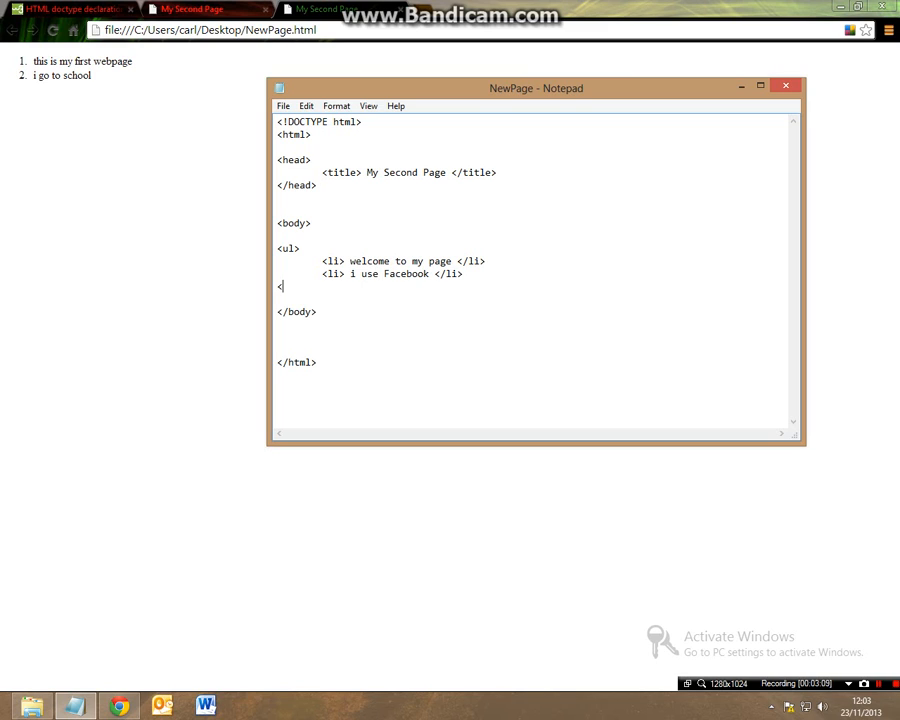
{"action": "type", "text": "/ul>"}
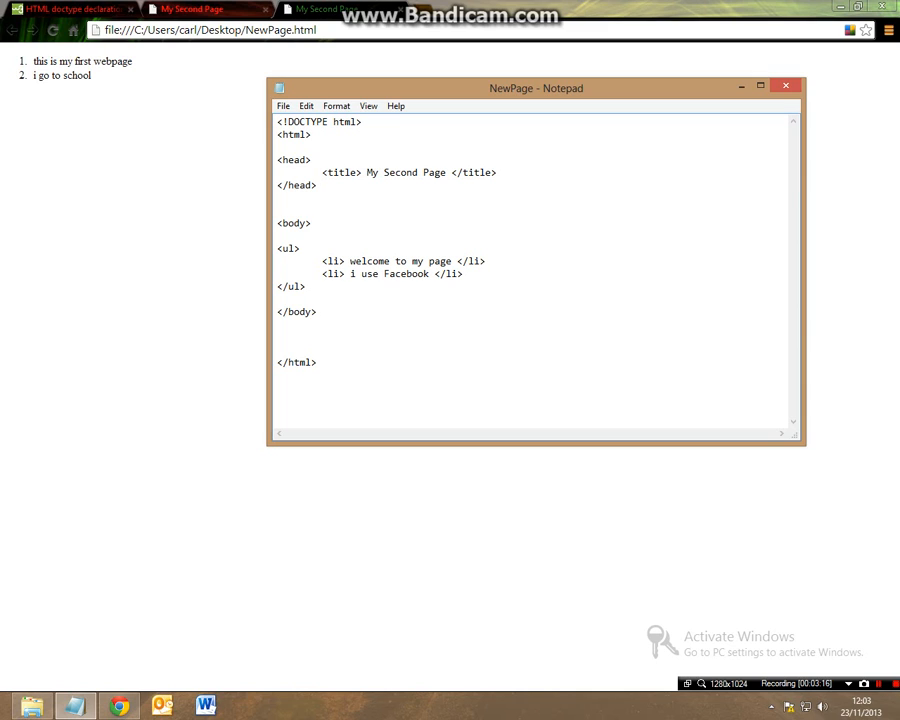
{"action": "mouse_move", "coordinate": [156, 240]}
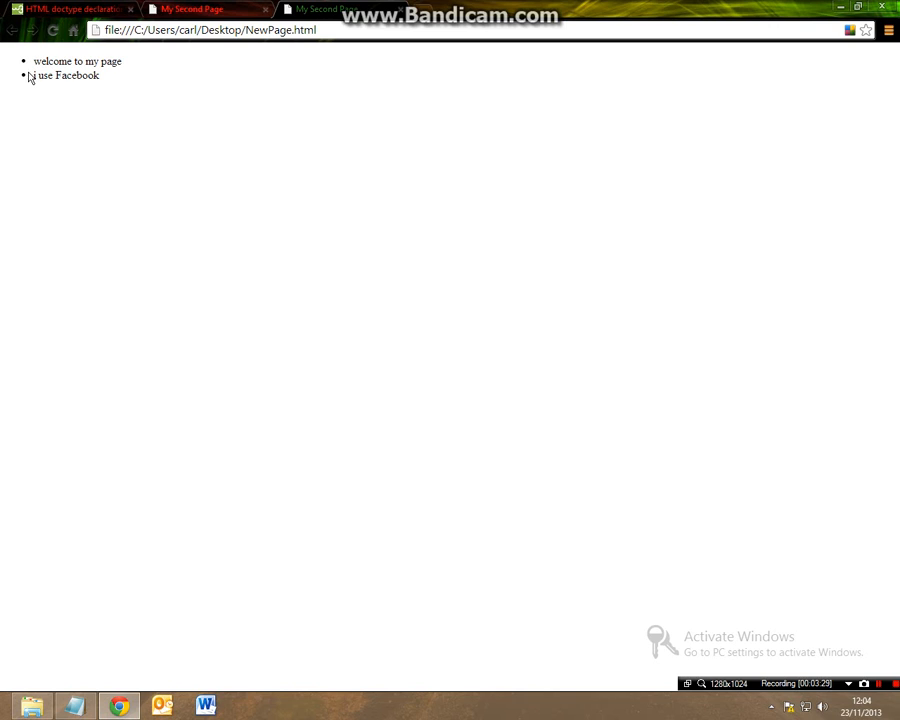
{"action": "mouse_move", "coordinate": [42, 104]}
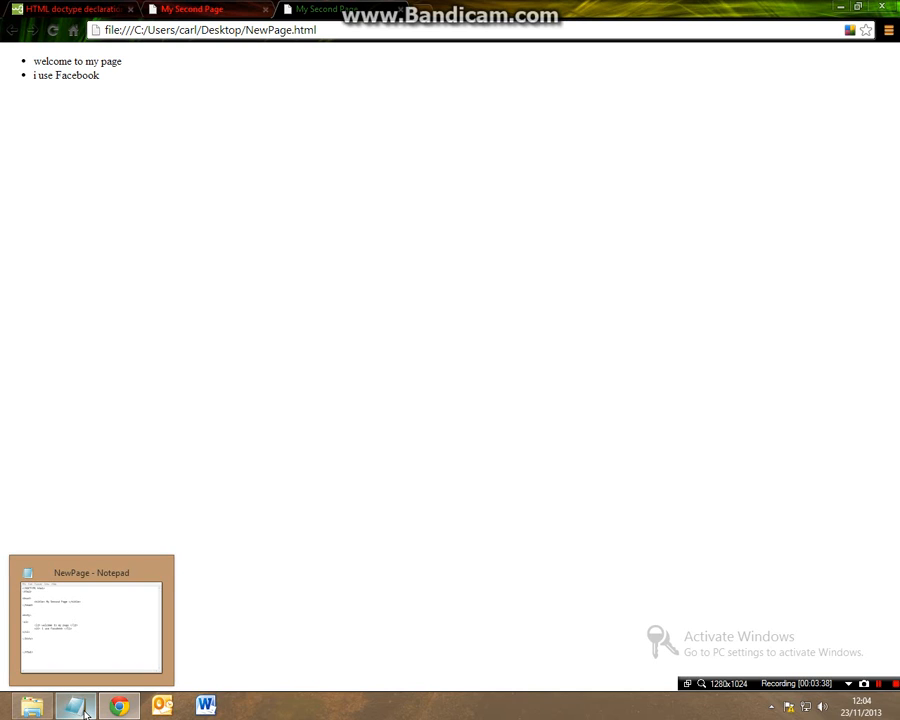
Return from the Chrome bullet preview to the page's code in Notepad.
{"action": "left_click", "coordinate": [92, 620]}
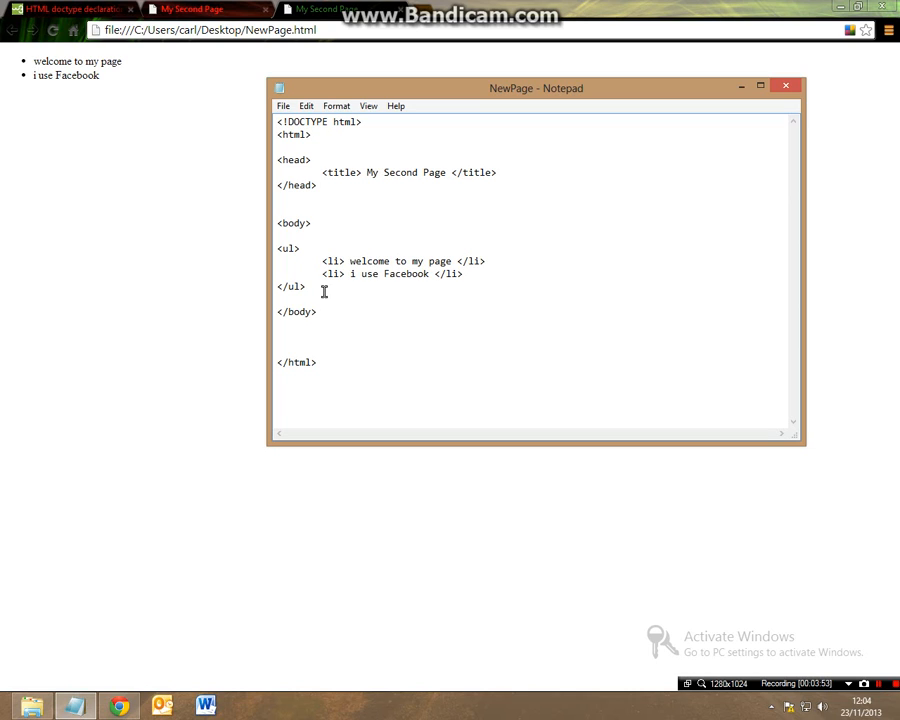
Replace the old bulleted list with an ordered list item opening a nested <ul>.
{"action": "left_click_drag", "start_coordinate": [276, 248], "coordinate": [308, 288]}
{"action": "type", "text": "<"}
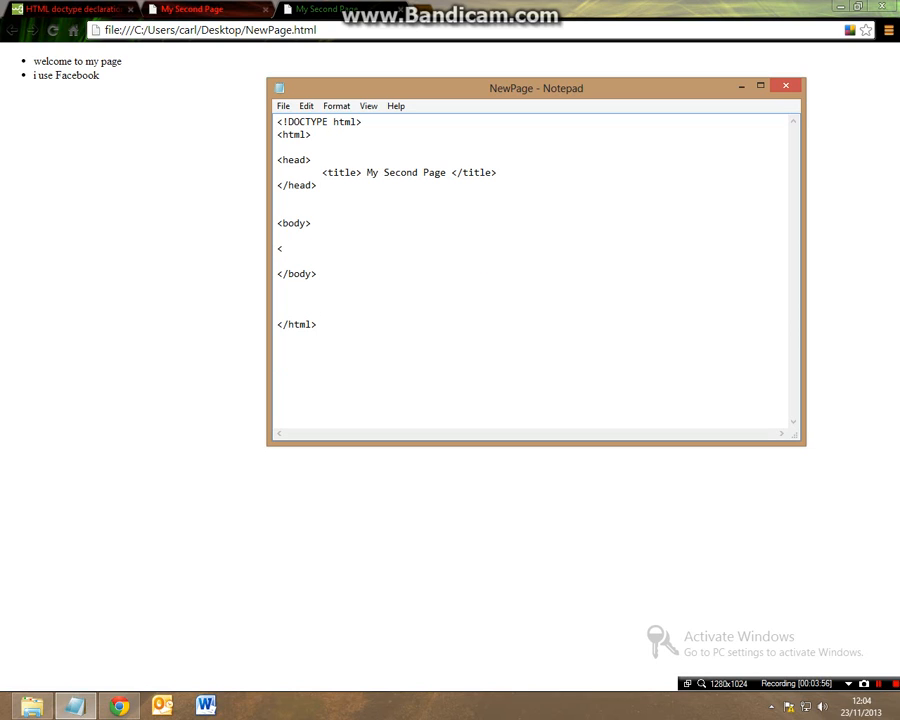
{"action": "type", "text": "ol>"}
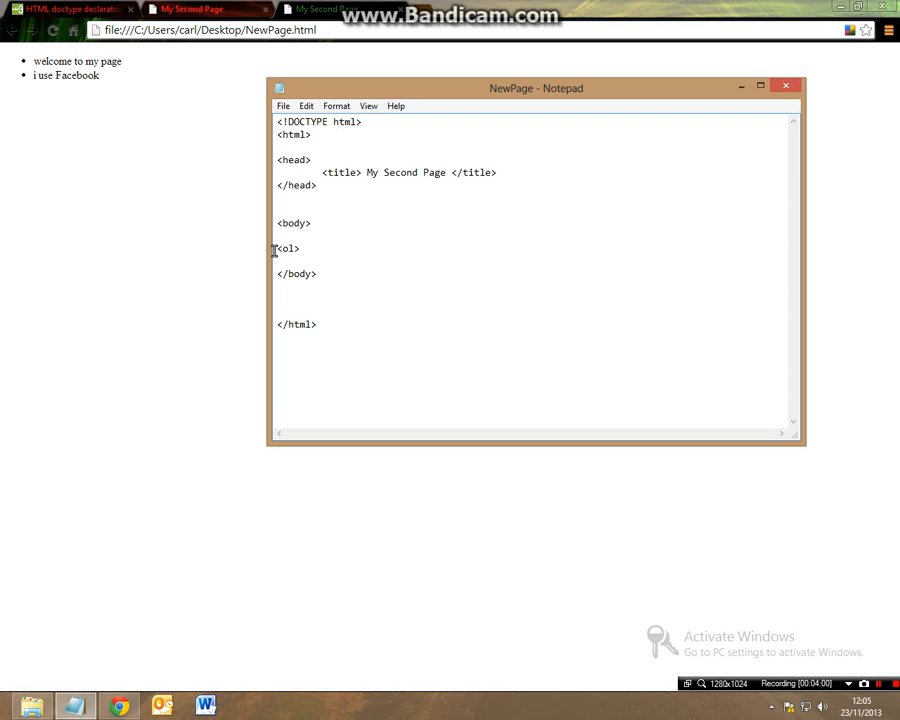
{"action": "type", "text": "<li"}
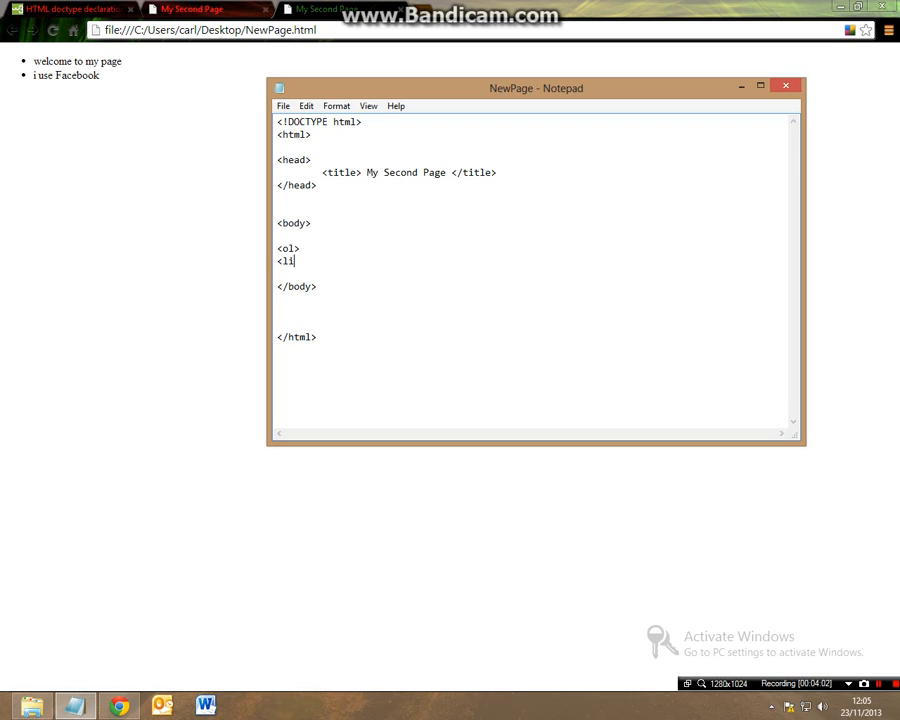
{"action": "type", "text": ">"}
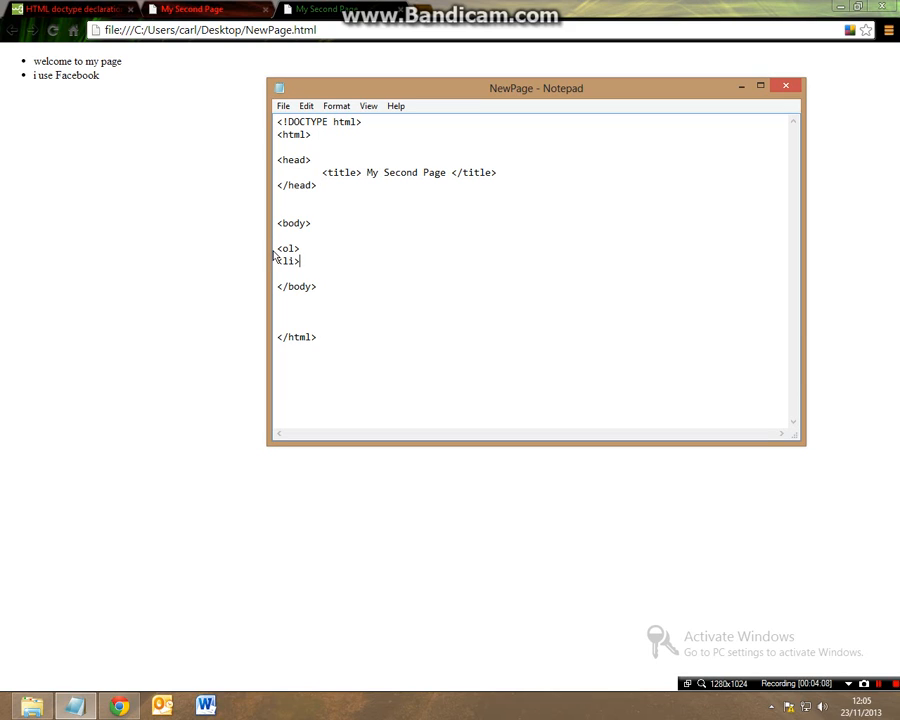
{"action": "type", "text": "<"}
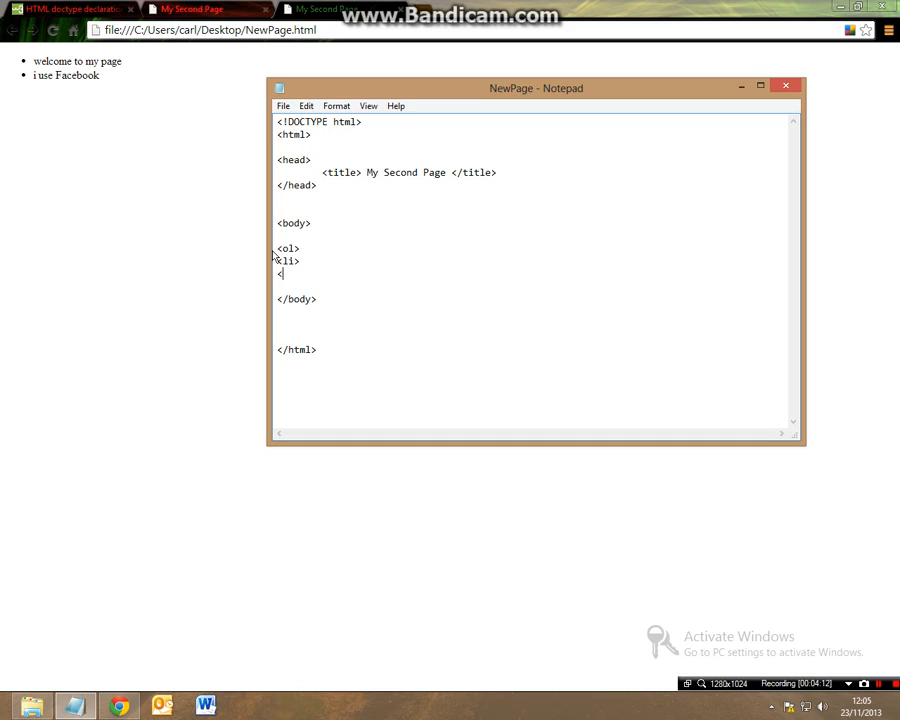
{"action": "type", "text": "ul>"}
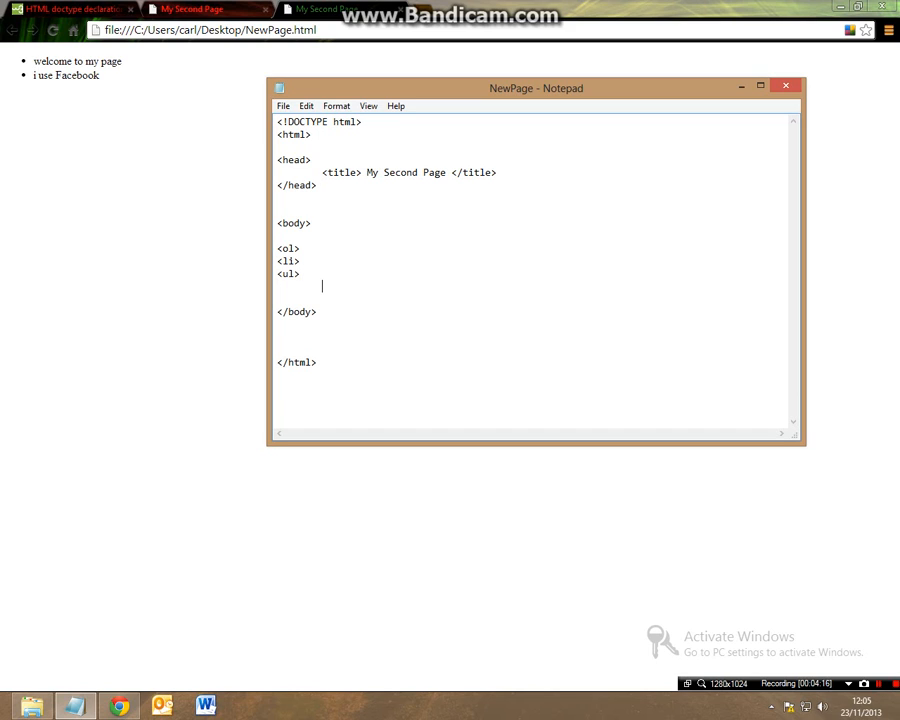
{"action": "mouse_move", "coordinate": [272, 248]}
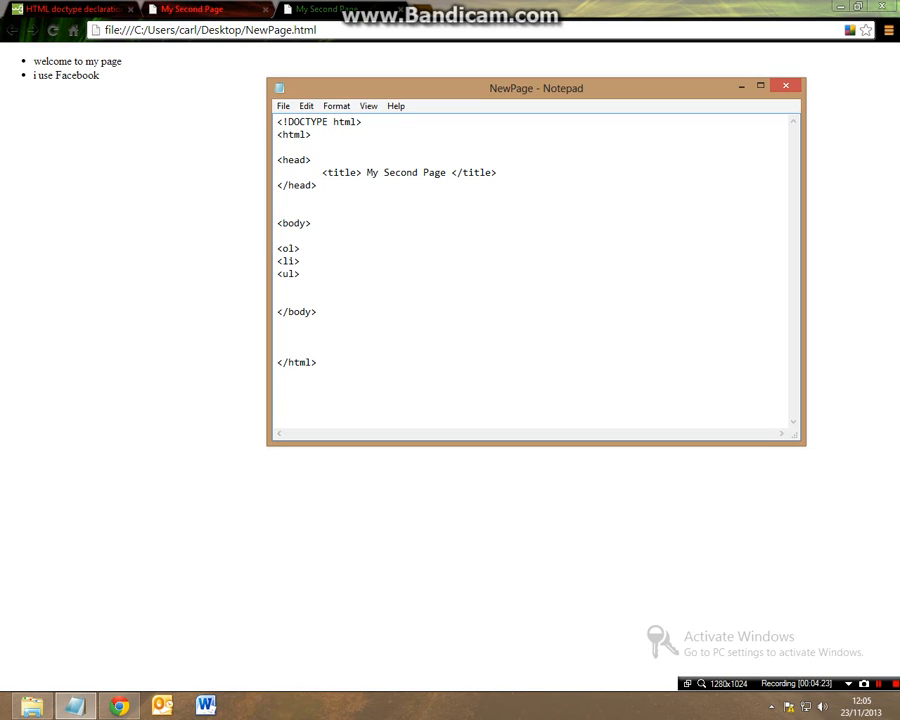
Write the nested items 'i need to buy eggs' and 'bananas'.
{"action": "type", "text": "<li>"}
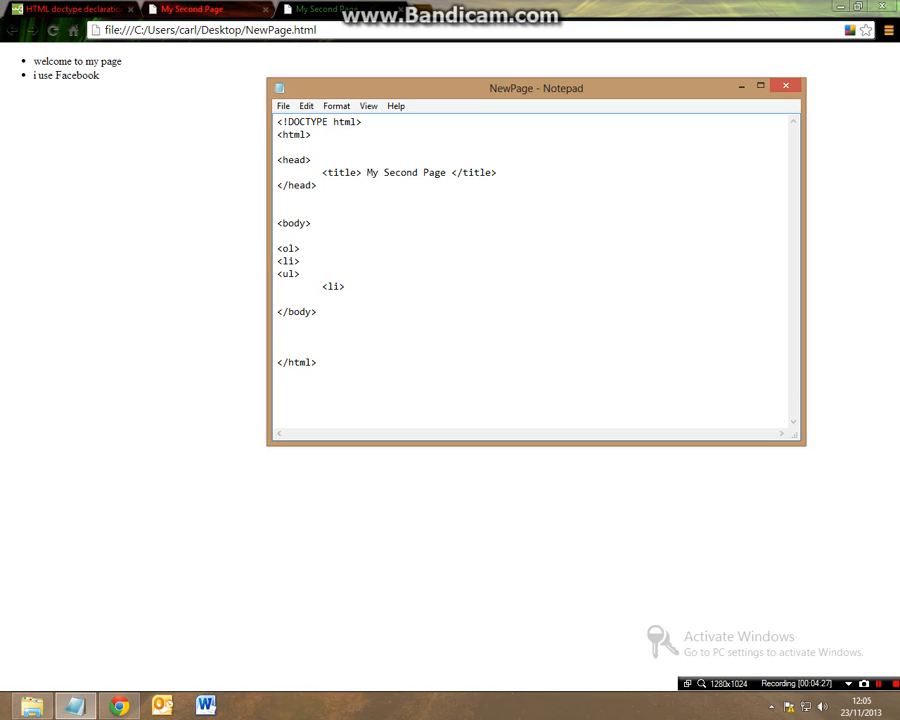
{"action": "type", "text": "i n"}
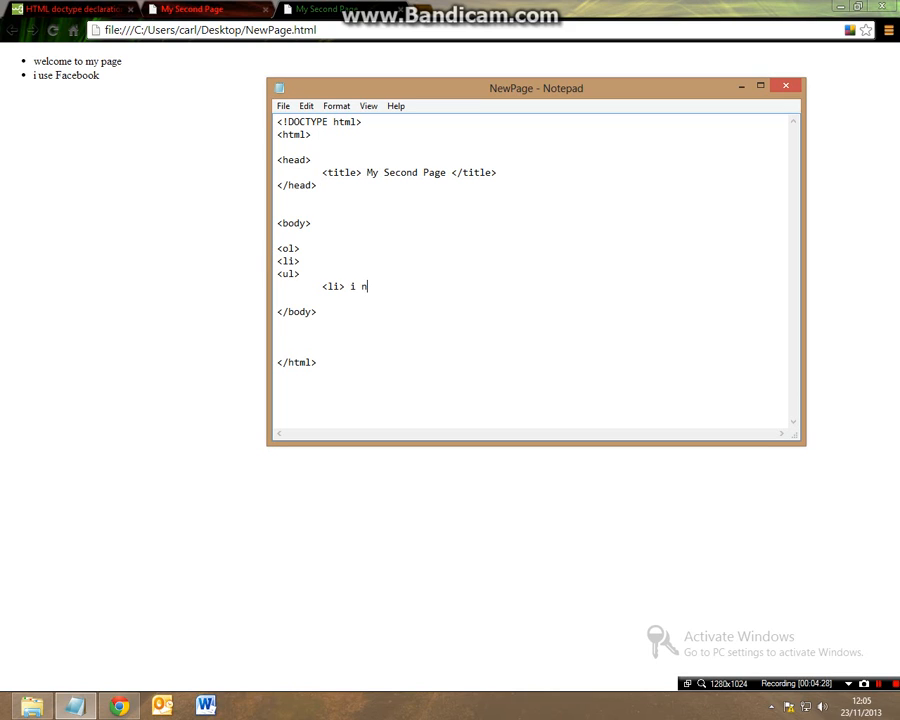
{"action": "type", "text": "eed to buy e"}
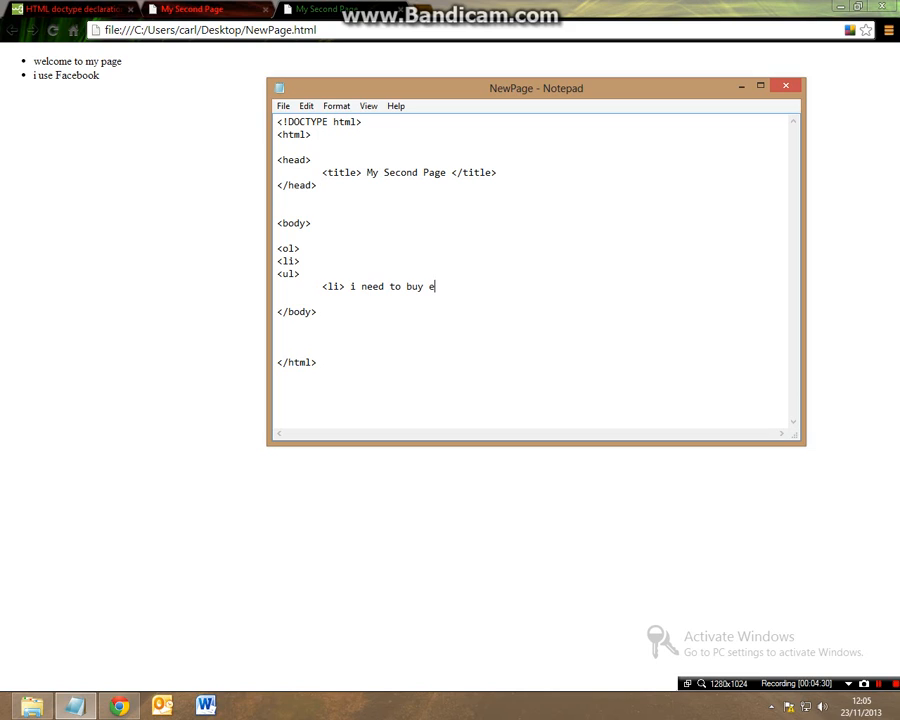
{"action": "type", "text": "ggs"}
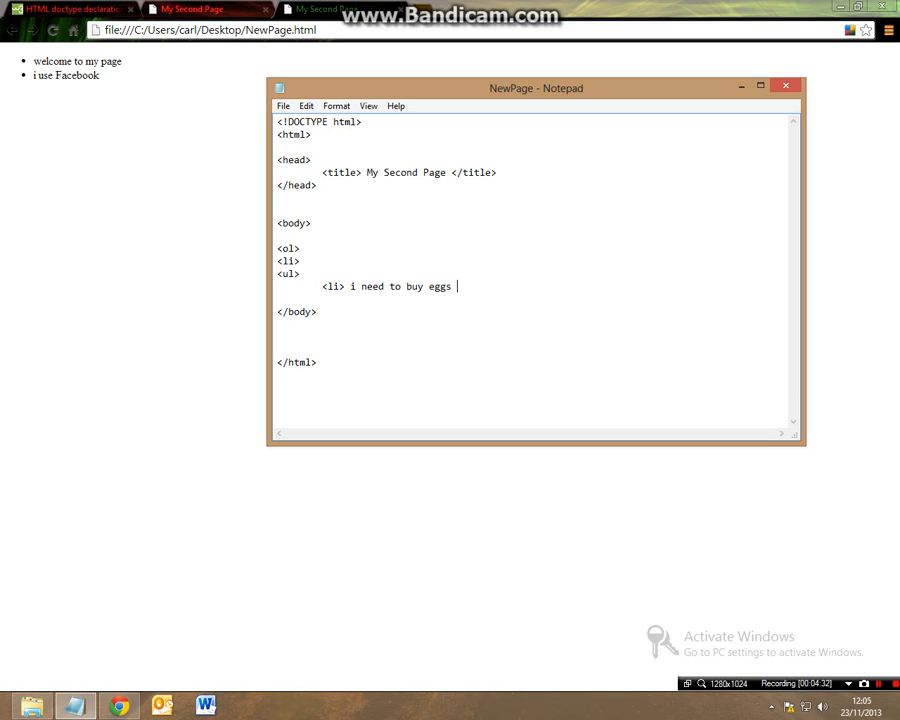
{"action": "type", "text": "</li>"}
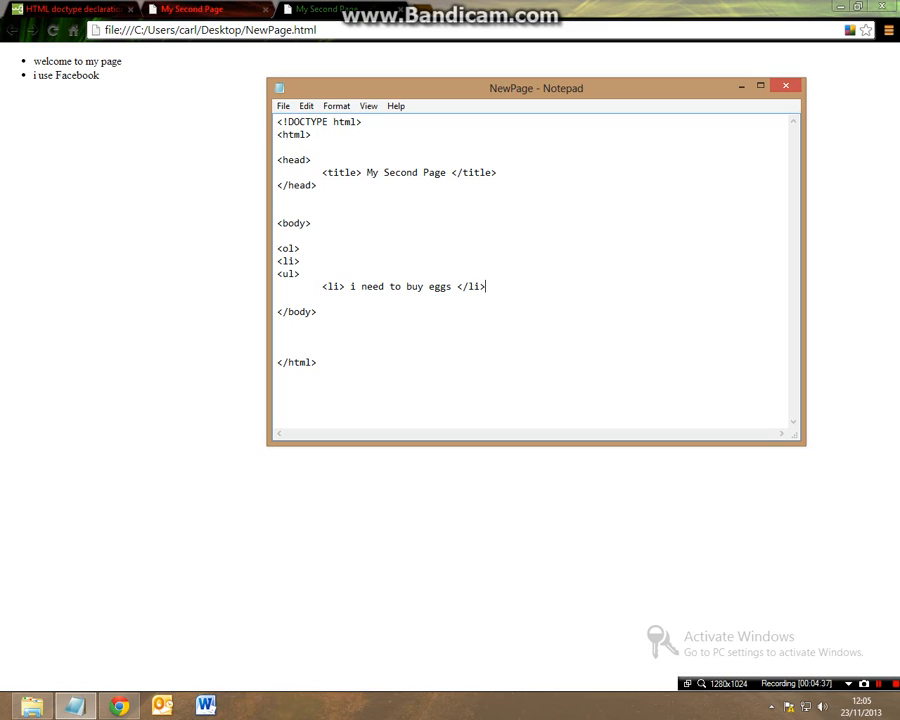
{"action": "type", "text": "<"}
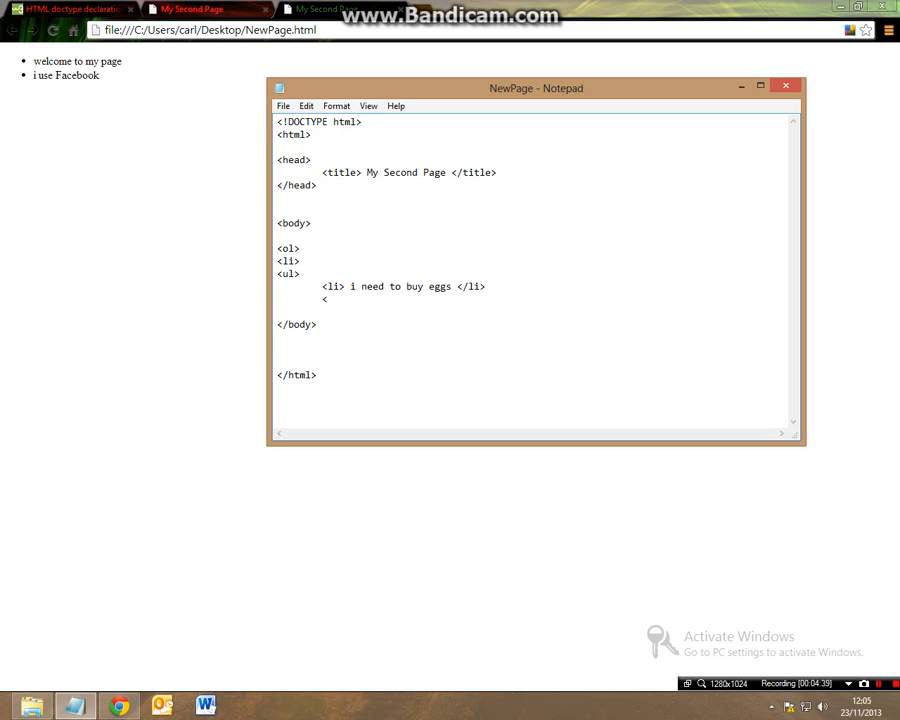
{"action": "type", "text": "li> b"}
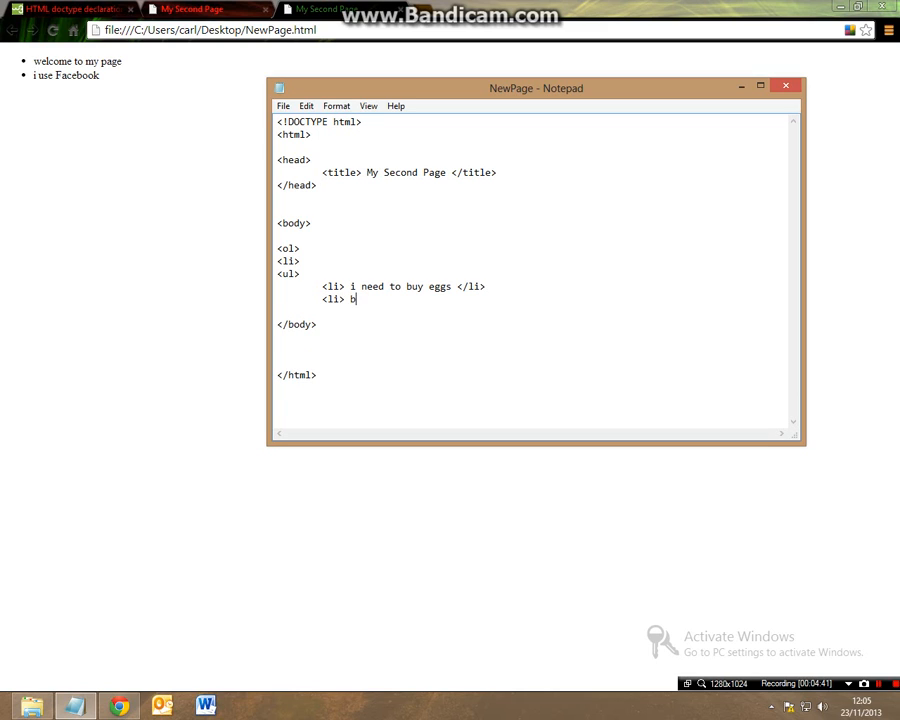
{"action": "type", "text": "anan"}
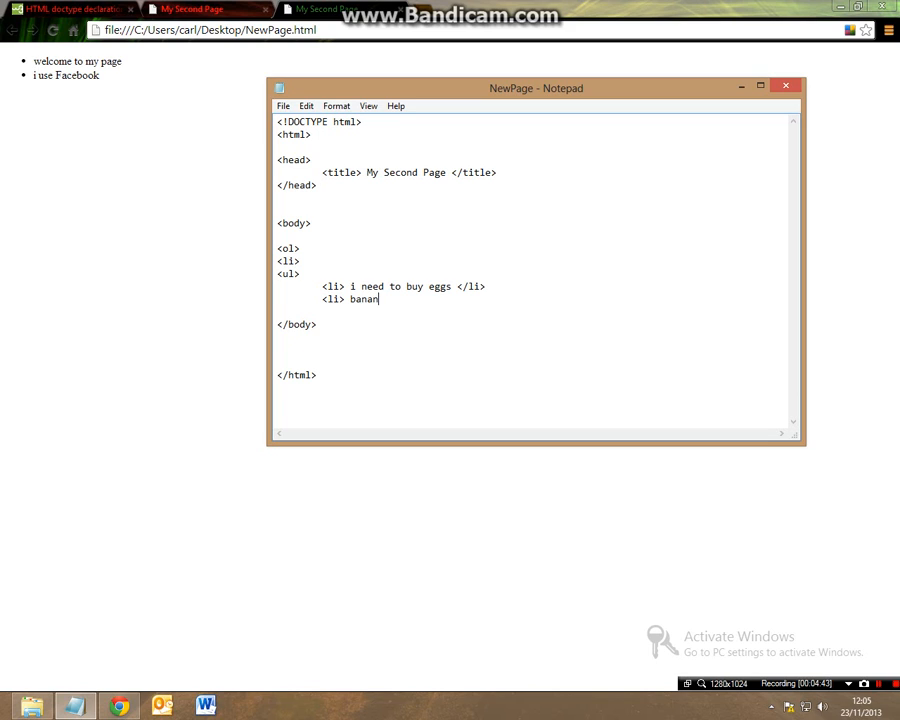
{"action": "type", "text": "as </li>"}
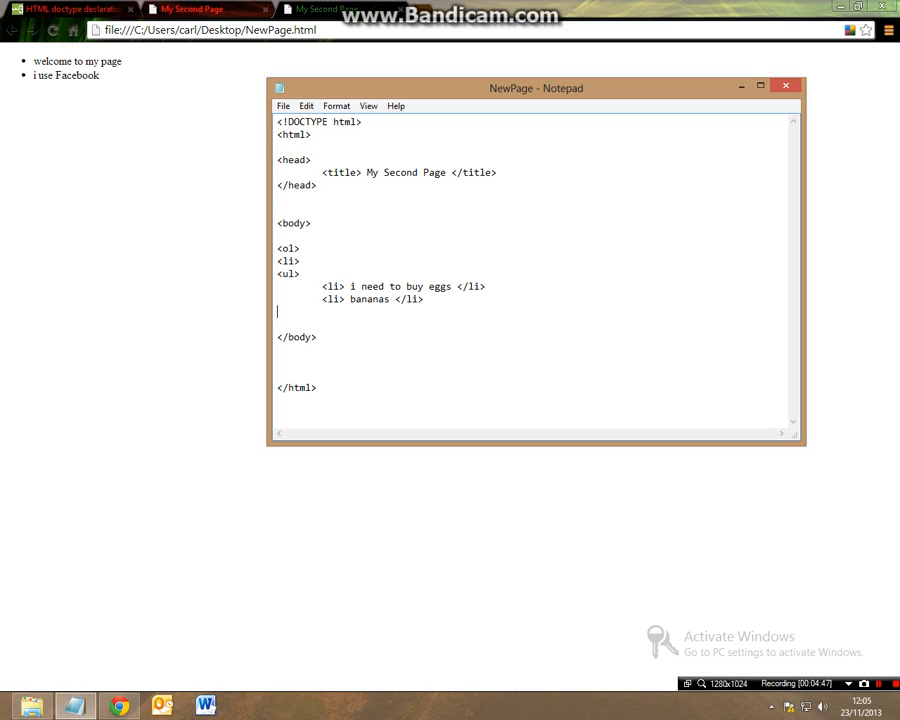
Add the 'tomatoes' item and close the inner unordered list with </ul>.
{"action": "type", "text": "<"}
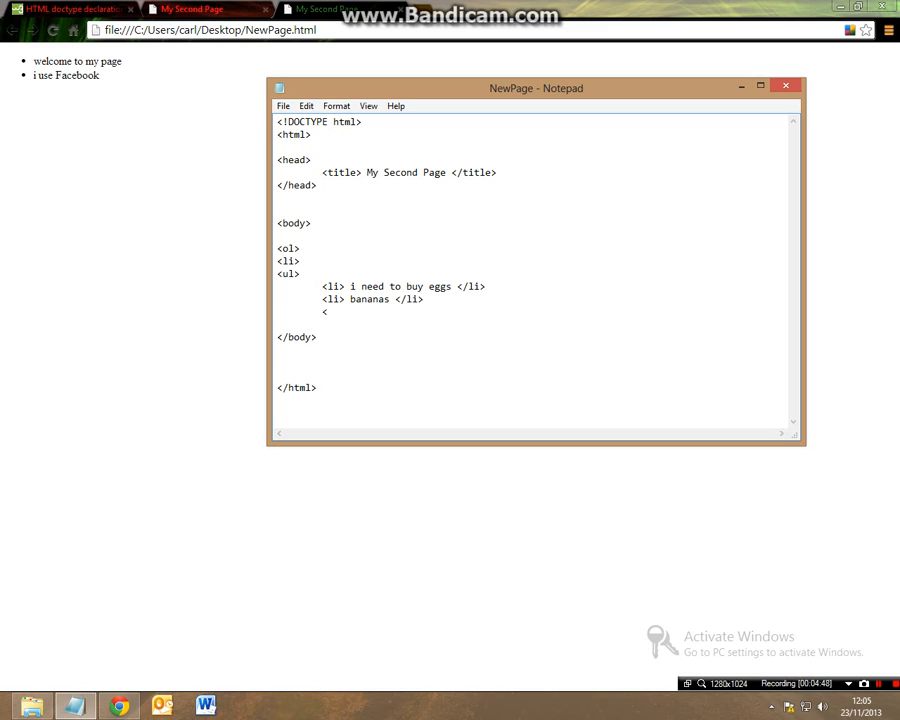
{"action": "type", "text": "<li> tomat"}
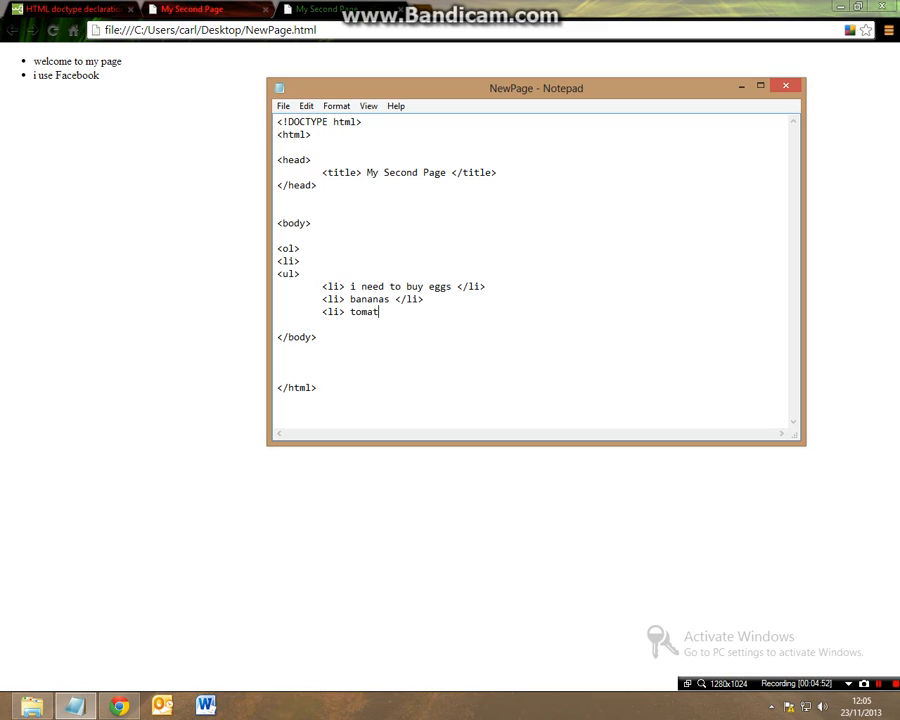
{"action": "type", "text": "oes <"}
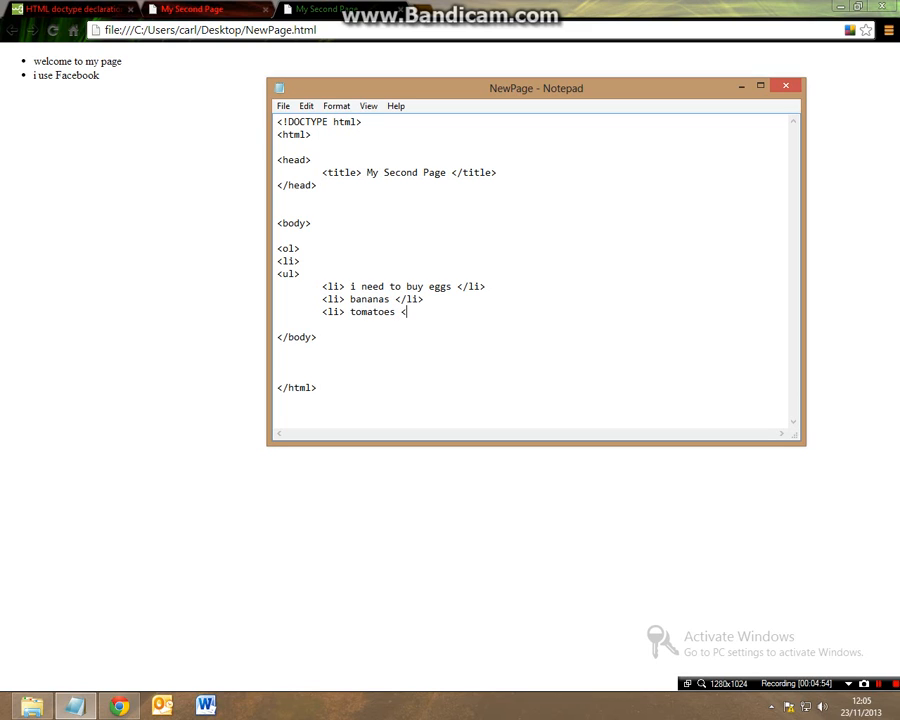
{"action": "type", "text": "/"}
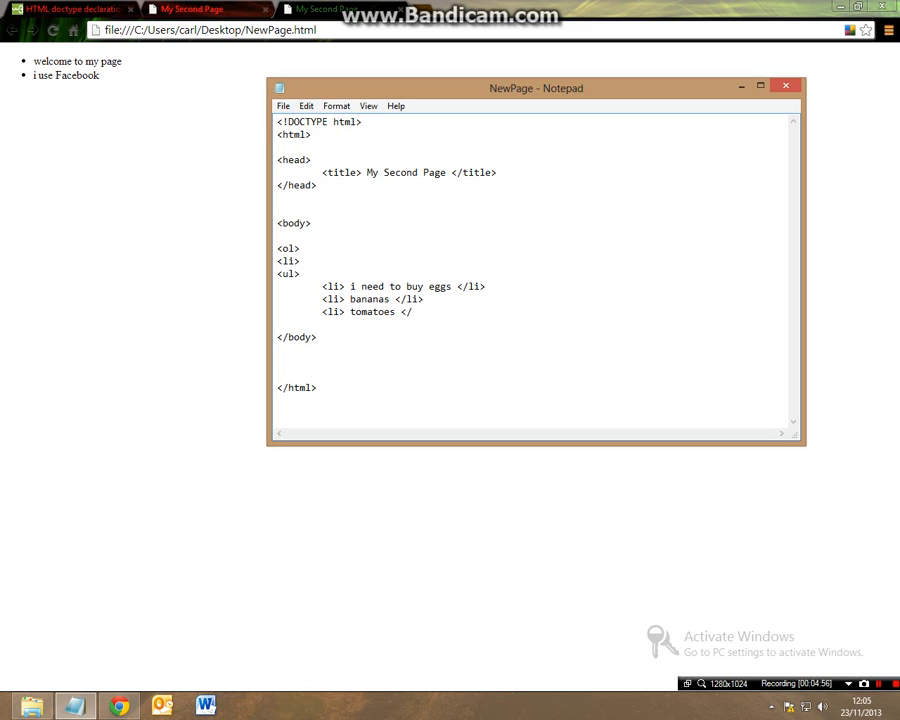
{"action": "type", "text": "li>"}
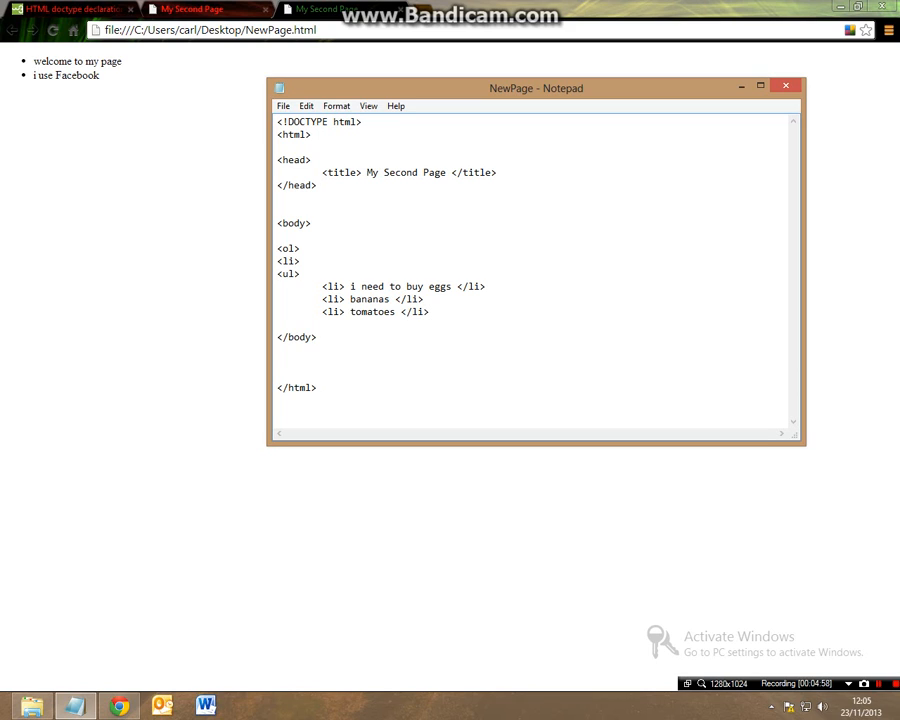
{"action": "key", "text": "enter"}
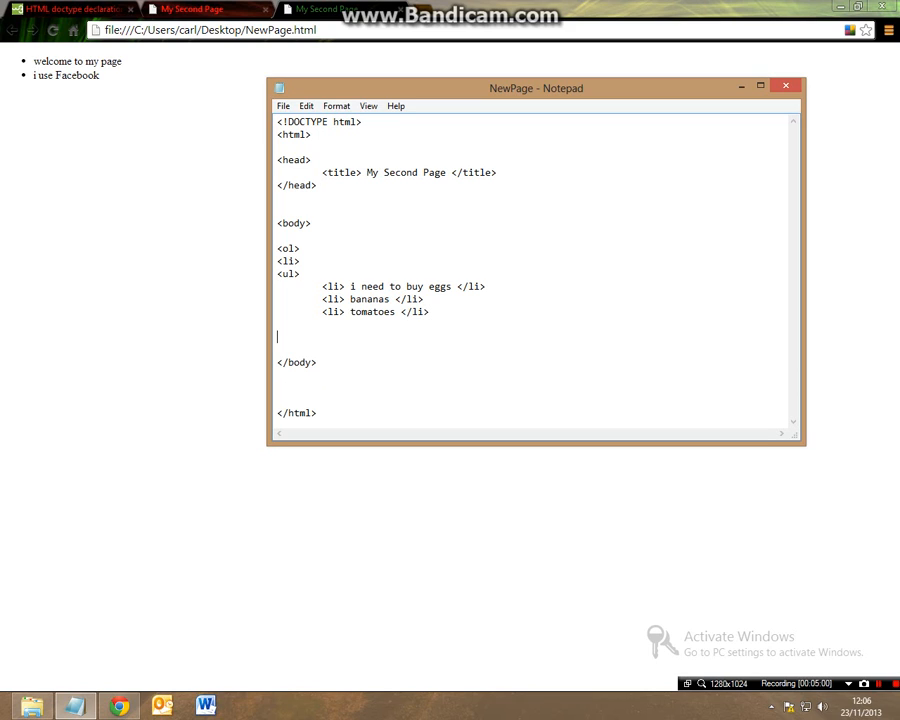
{"action": "type", "text": "<"}
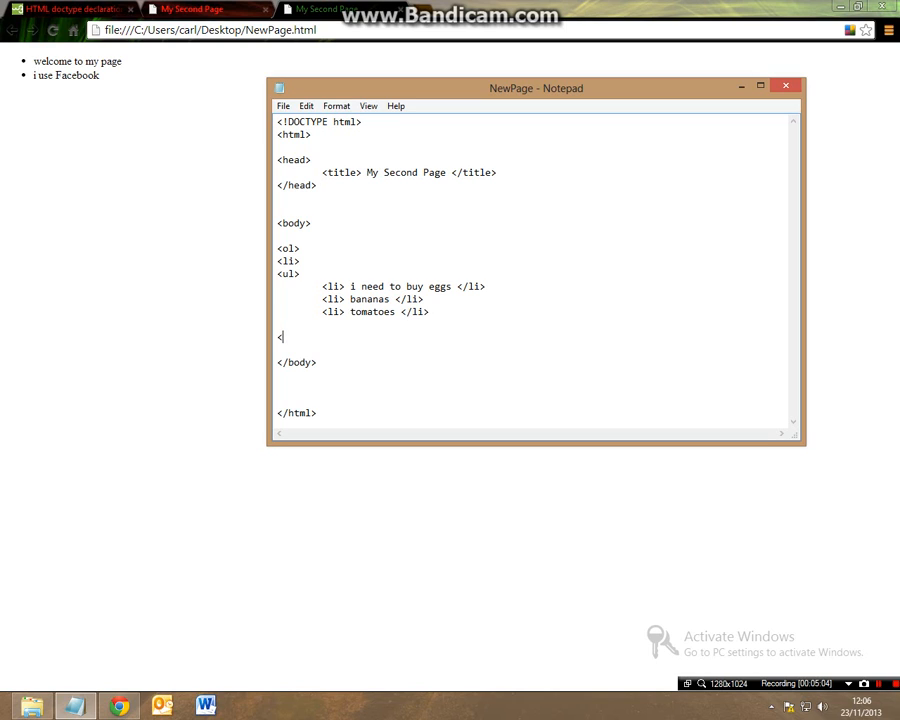
{"action": "type", "text": "/ul>"}
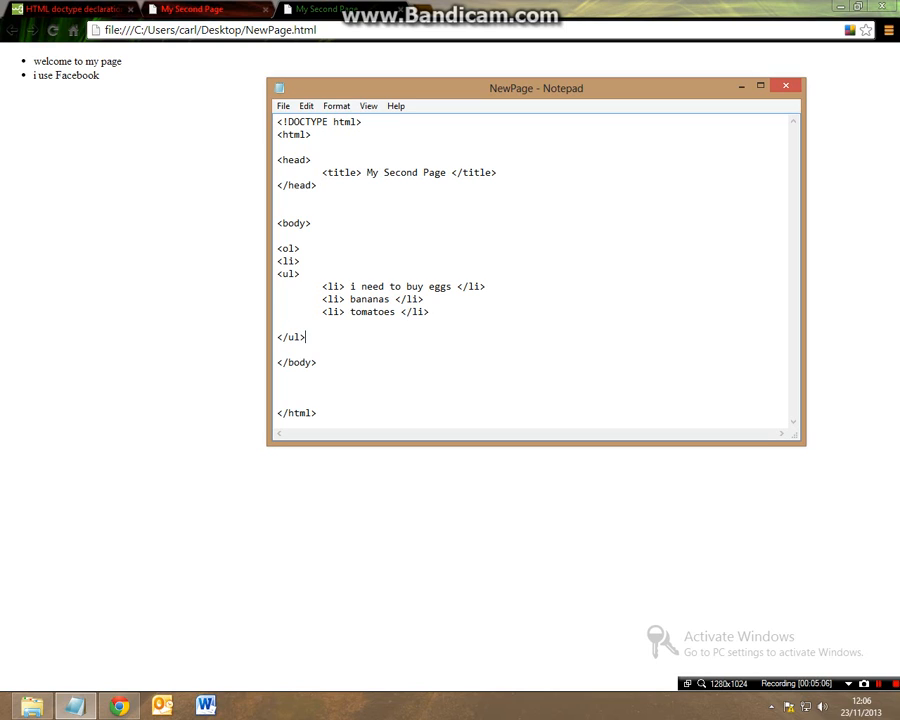
{"action": "mouse_move", "coordinate": [202, 268]}
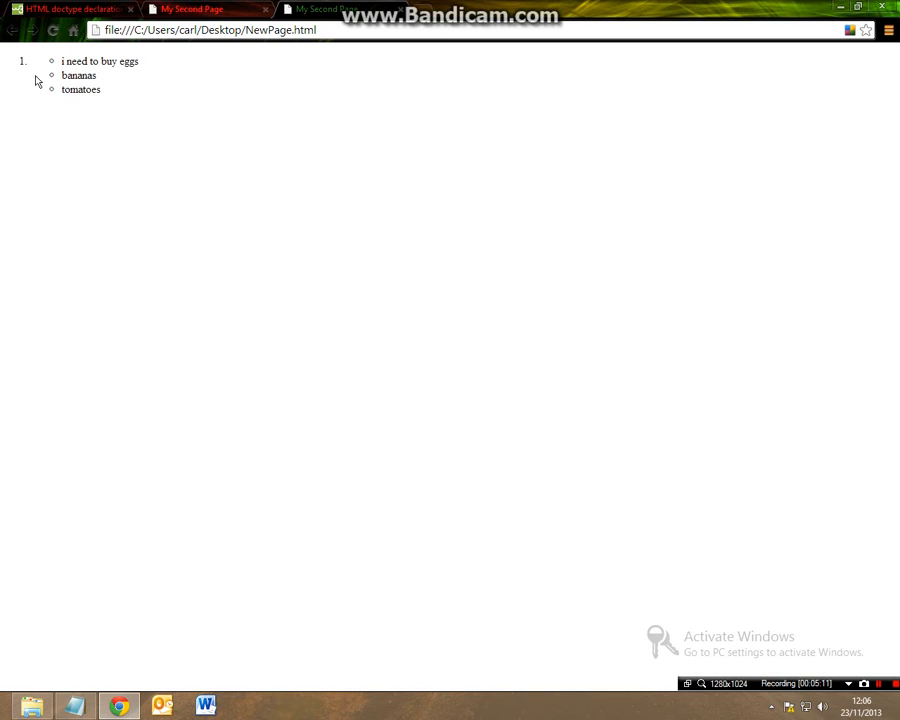
{"action": "mouse_move", "coordinate": [30, 60]}
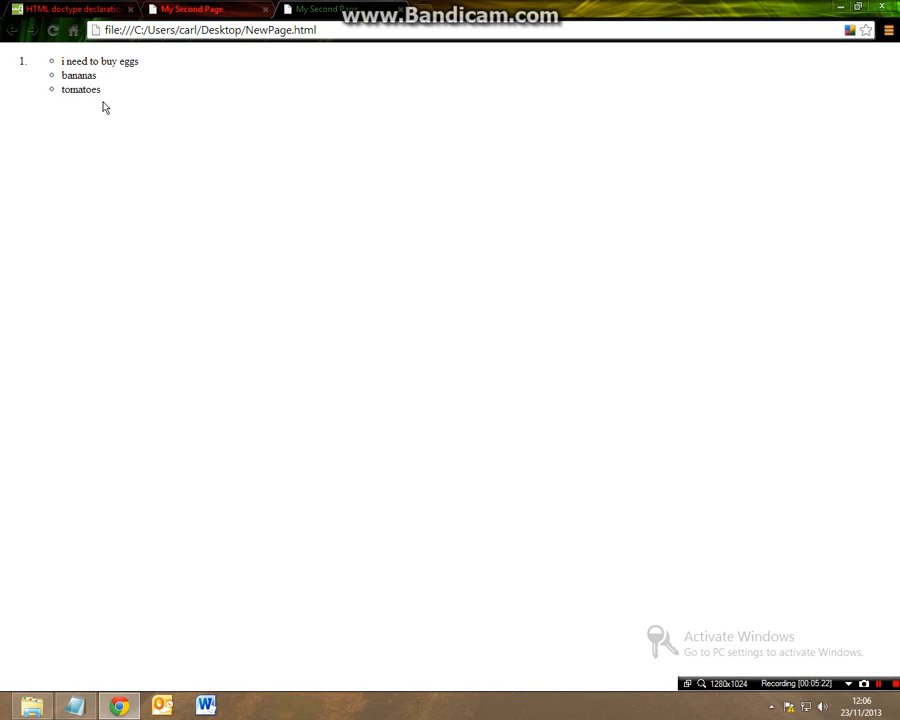
Leave the Chrome preview of the nested grocery list and return to the source in Notepad.
{"action": "double_click", "coordinate": [100, 60]}
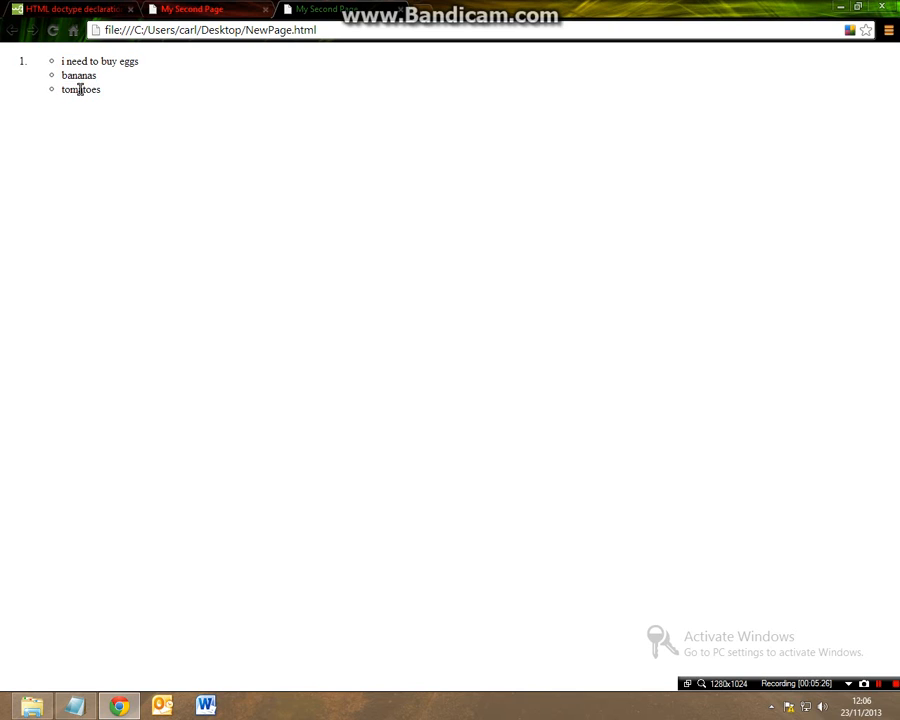
{"action": "mouse_move", "coordinate": [118, 368]}
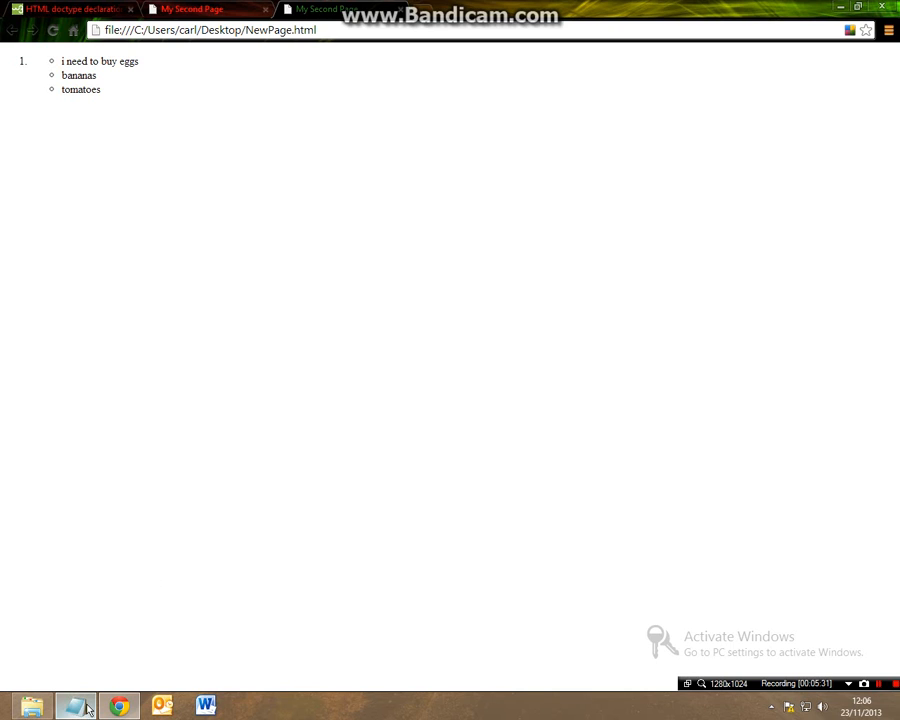
{"action": "left_click", "coordinate": [76, 706]}
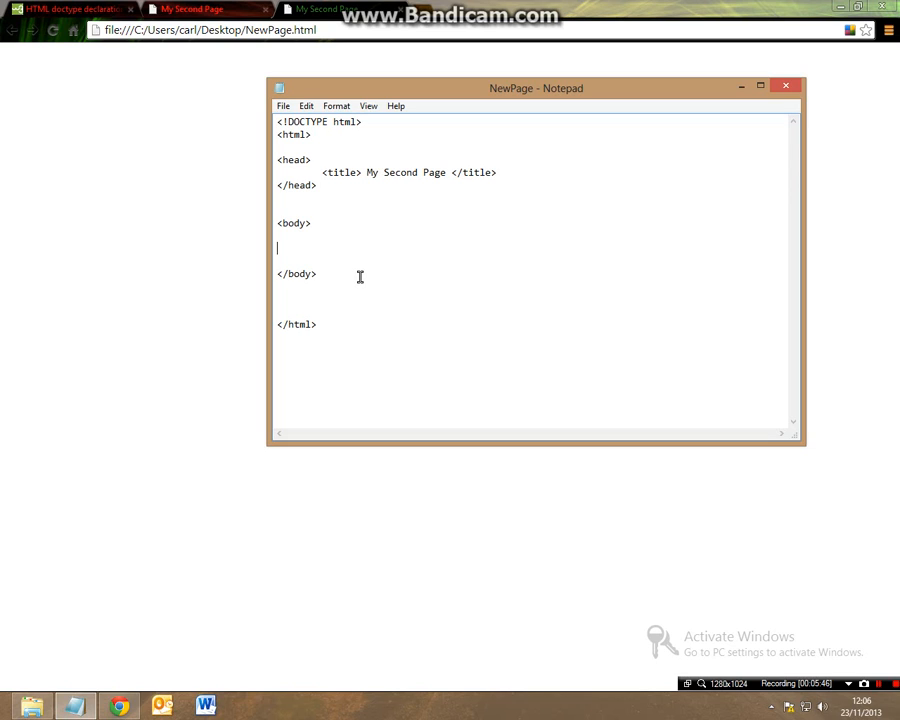
Start an unordered list whose first item opens a nested ordered list.
{"action": "type", "text": "<ul>"}
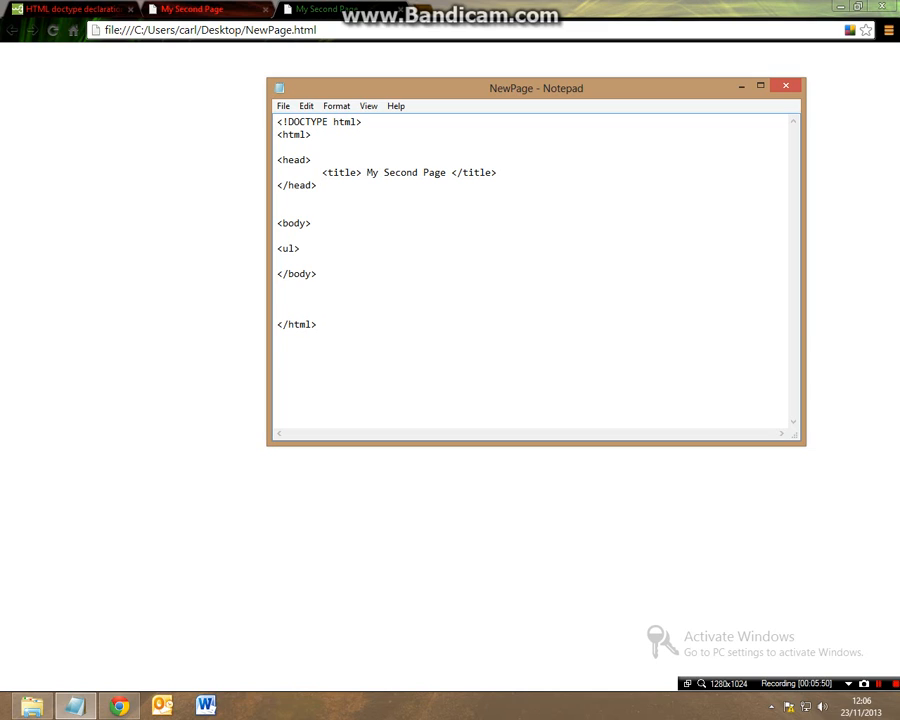
{"action": "type", "text": "<li"}
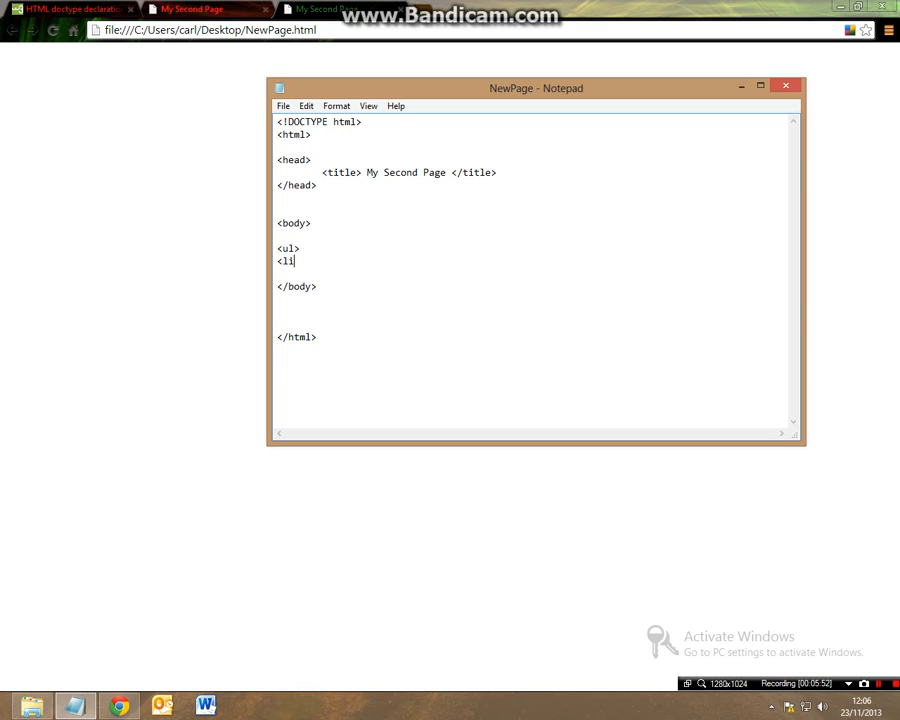
{"action": "type", "text": ">"}
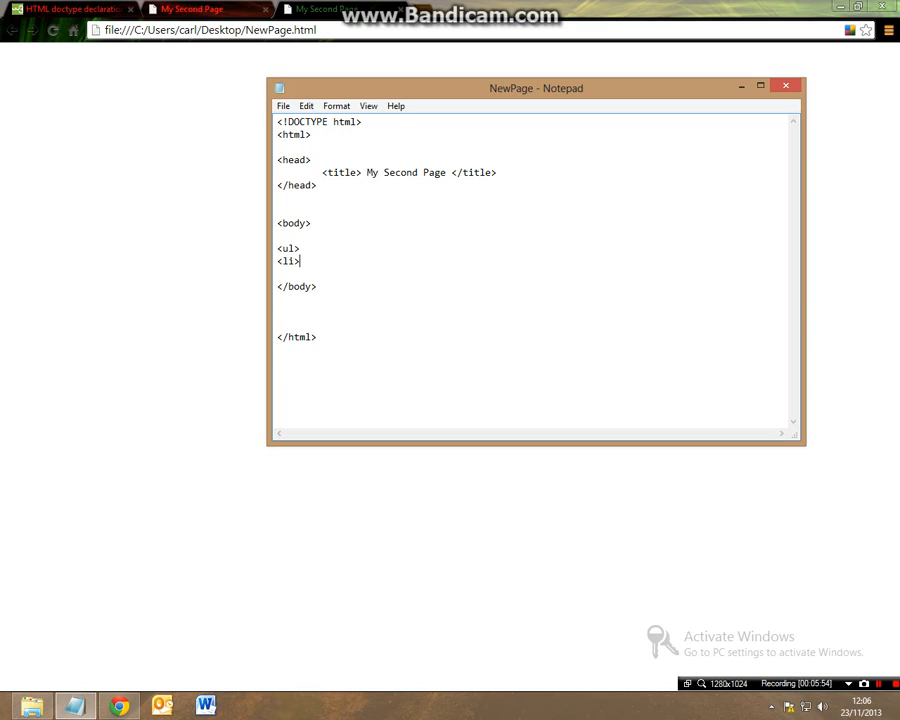
{"action": "type", "text": "<ol"}
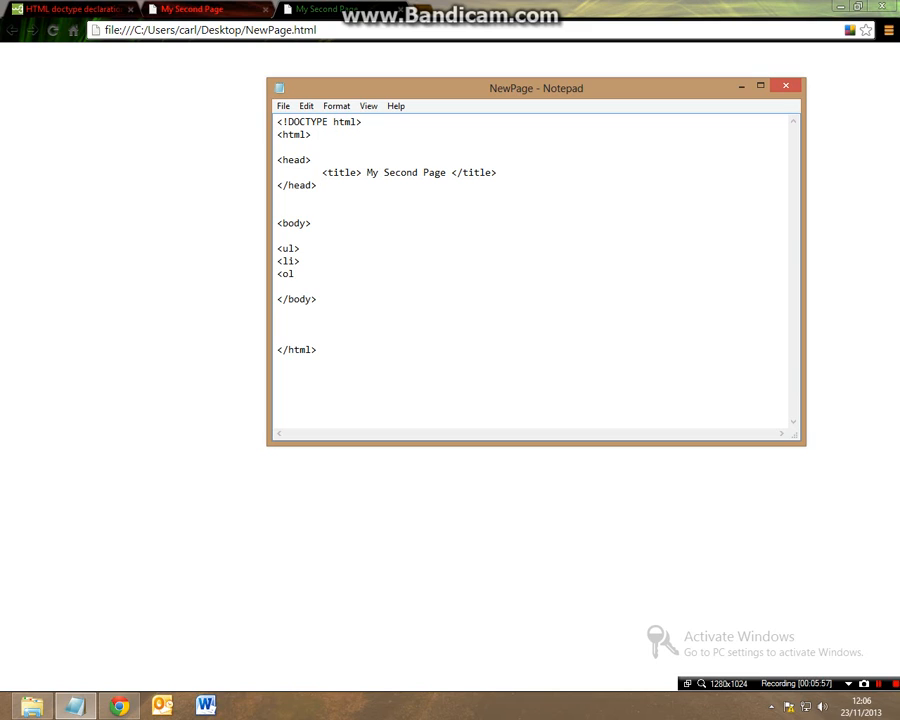
{"action": "type", "text": "#"}
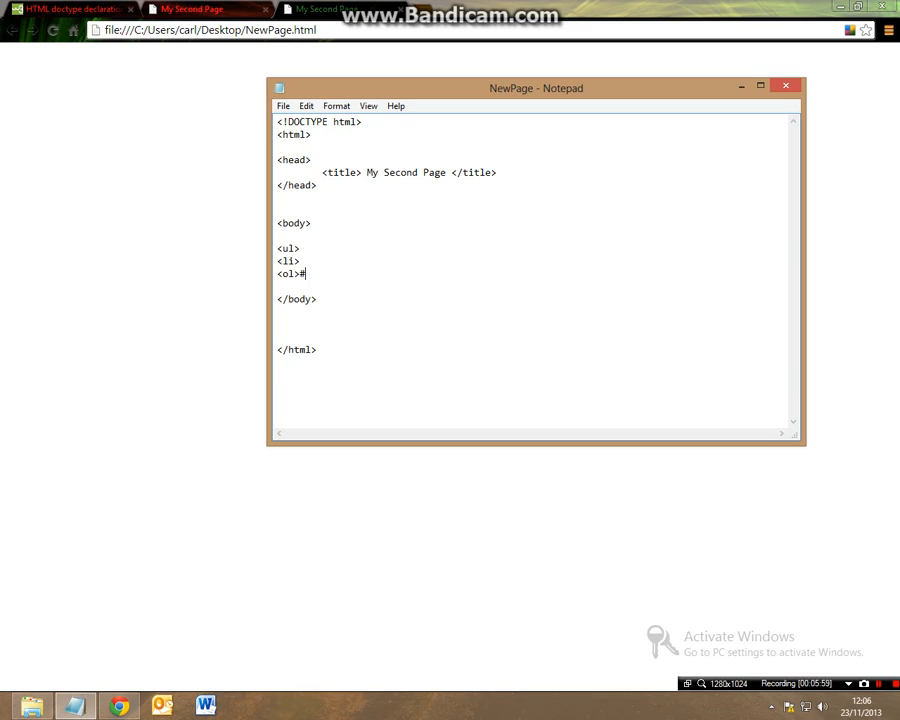
{"action": "key", "text": "backspace"}
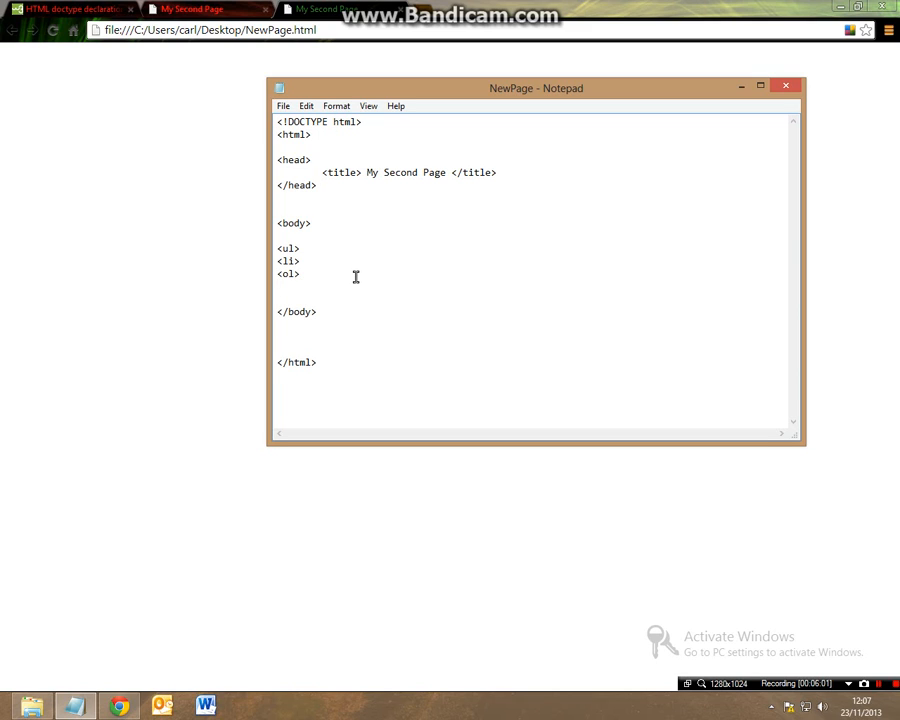
Write the numbered items 'go to party' and 'i like chicken'.
{"action": "type", "text": "<"}
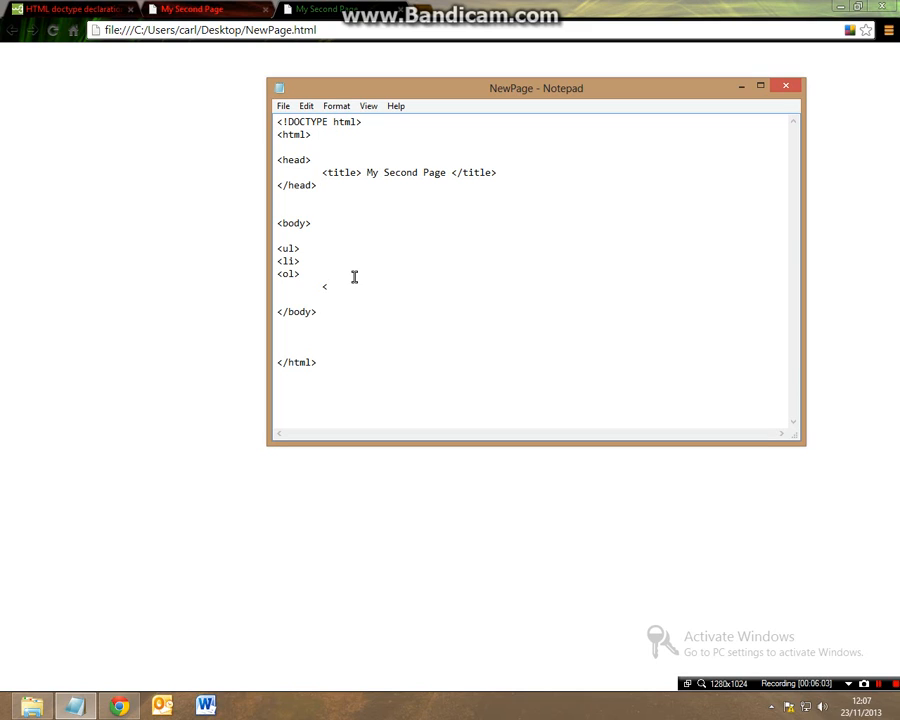
{"action": "type", "text": "li>"}
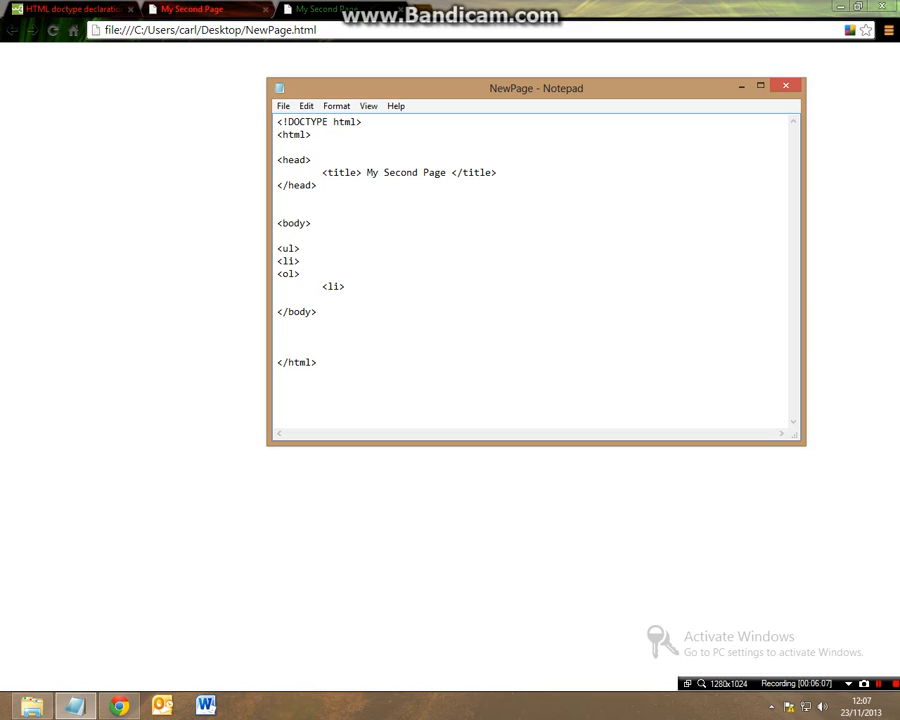
{"action": "type", "text": "go to p"}
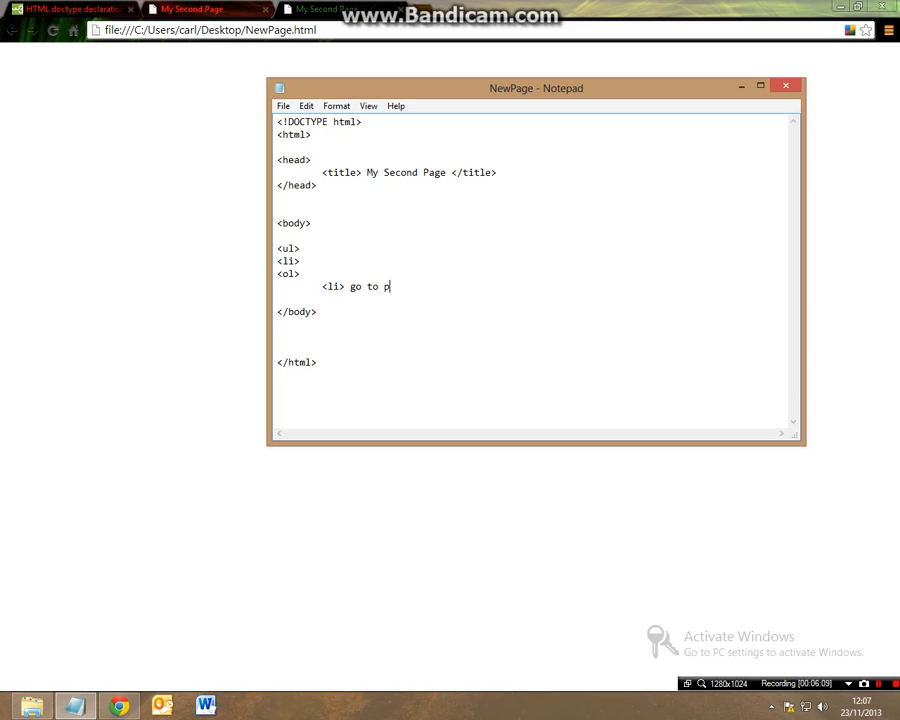
{"action": "type", "text": "arty </"}
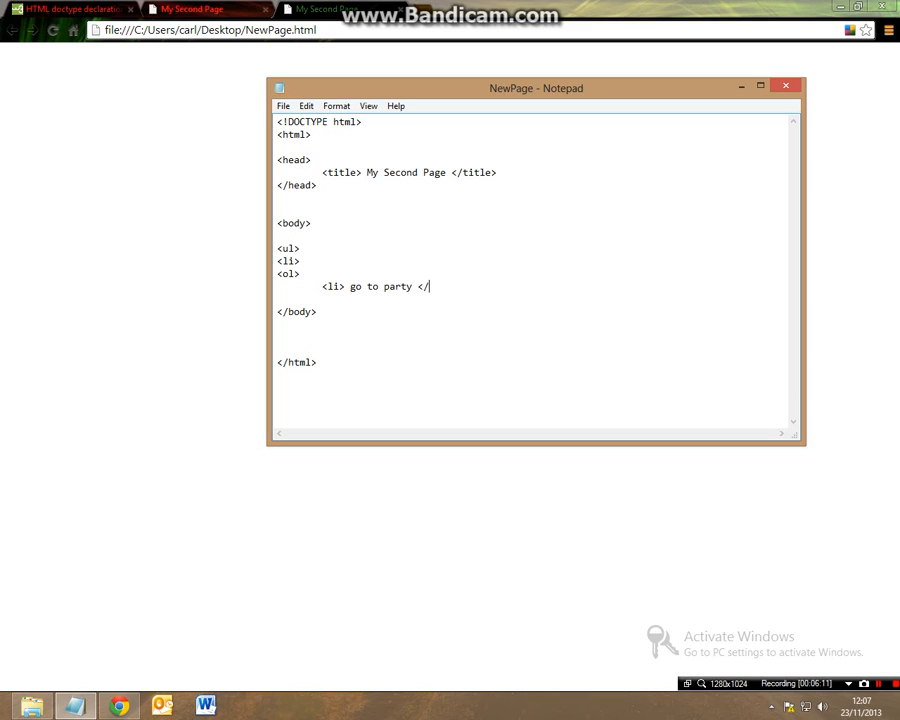
{"action": "type", "text": "li>"}
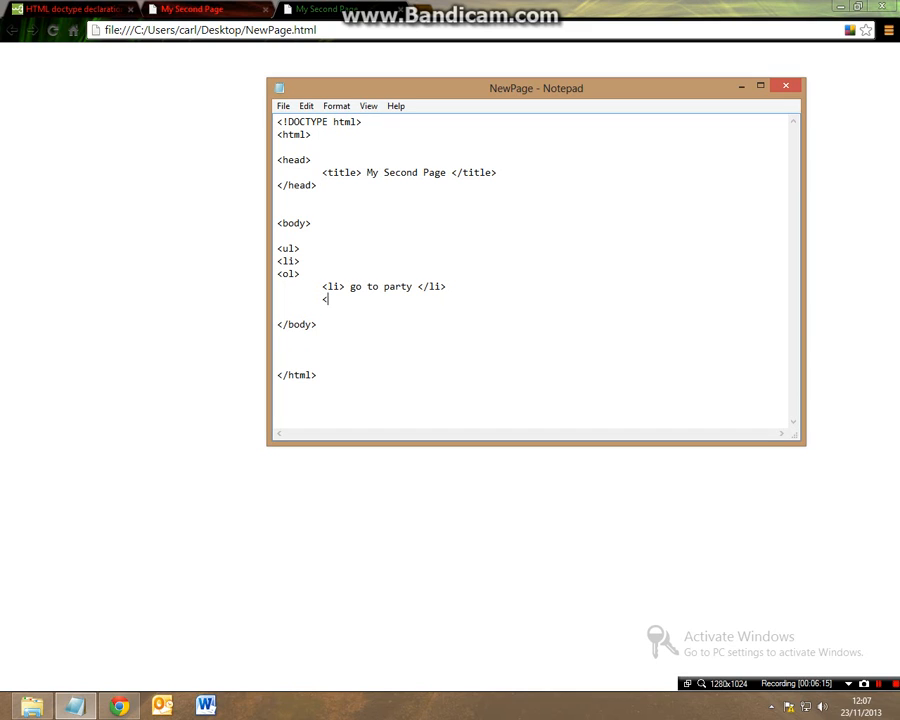
{"action": "type", "text": "<li> i l"}
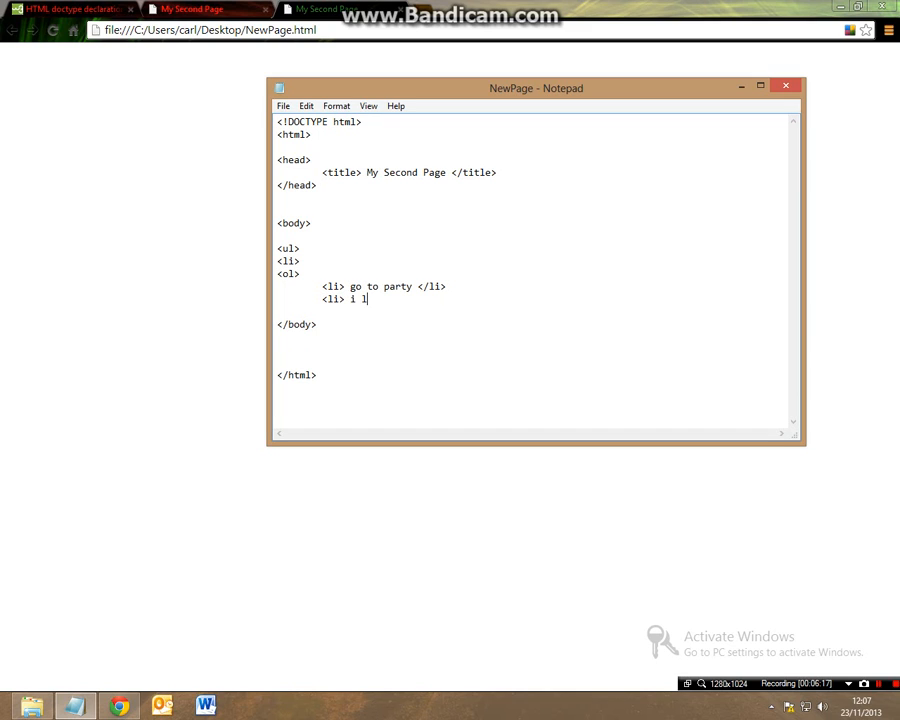
{"action": "type", "text": "ike"}
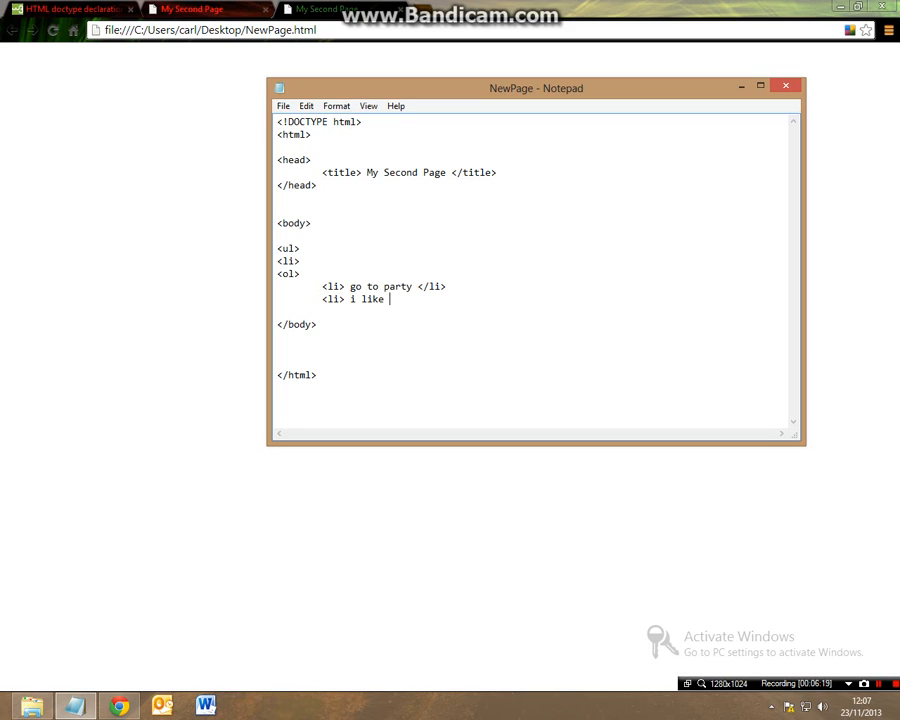
{"action": "type", "text": "chicken <li>"}
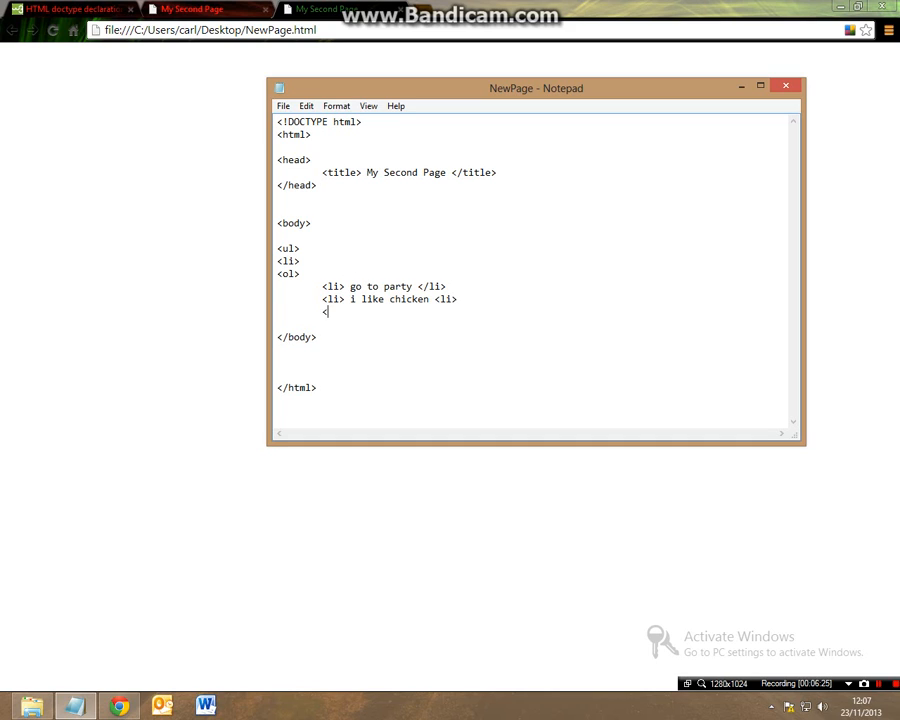
Add the item 'i should sleep more' and close the lists ending with </ul>.
{"action": "type", "text": "li> i shou"}
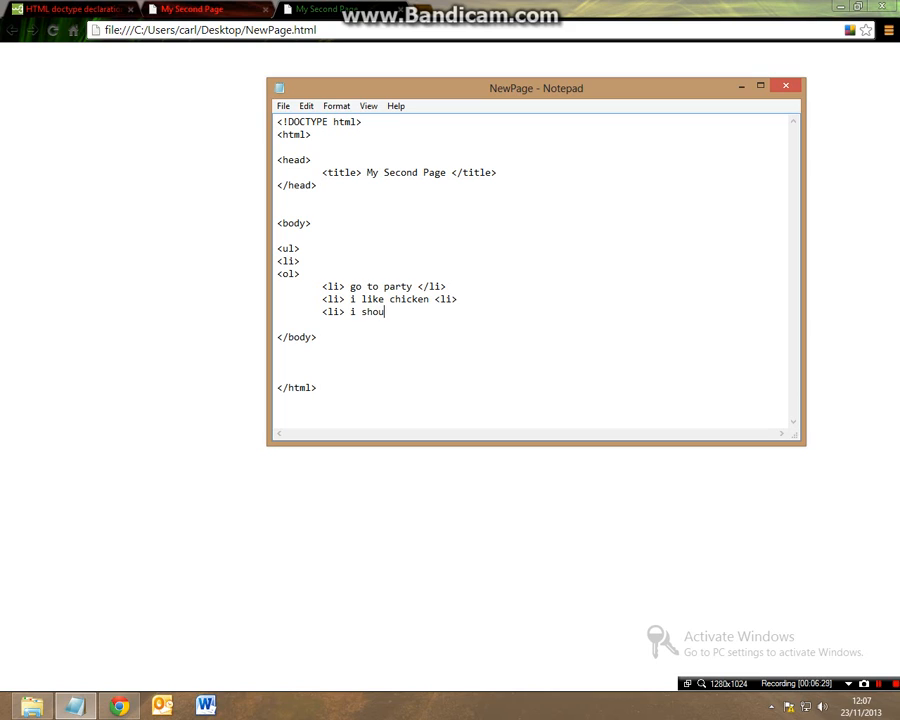
{"action": "type", "text": "ld sleep more"}
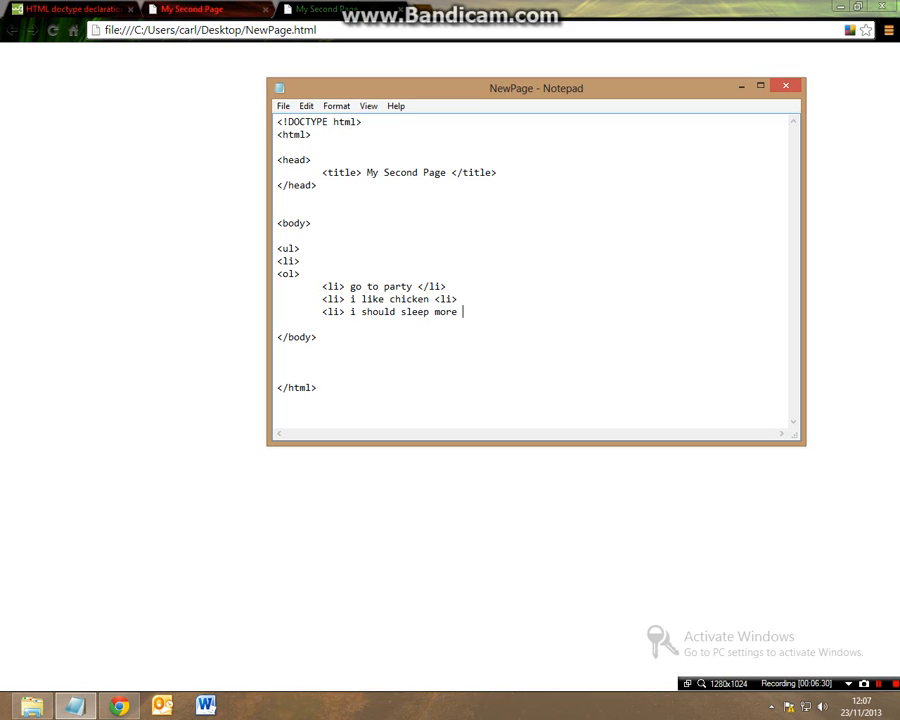
{"action": "type", "text": "</li>"}
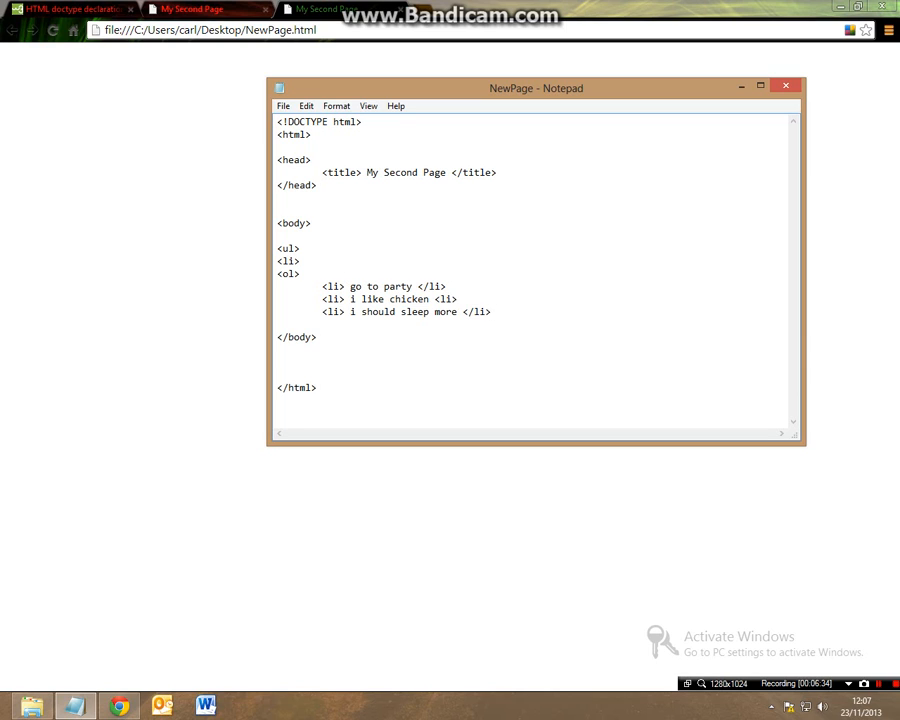
{"action": "type", "text": "</ol>"}
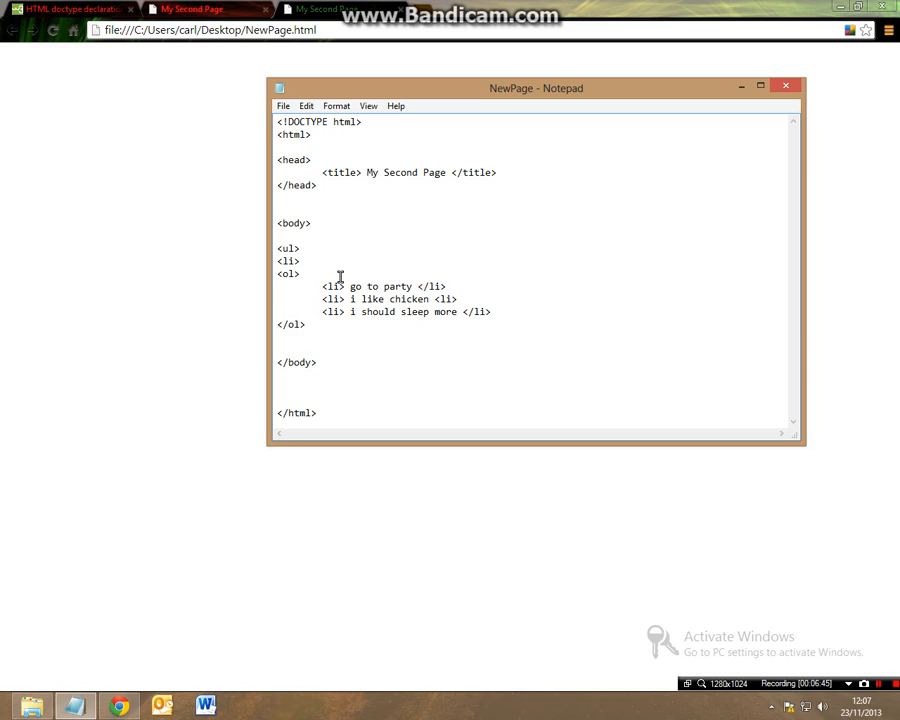
{"action": "type", "text": "<u"}
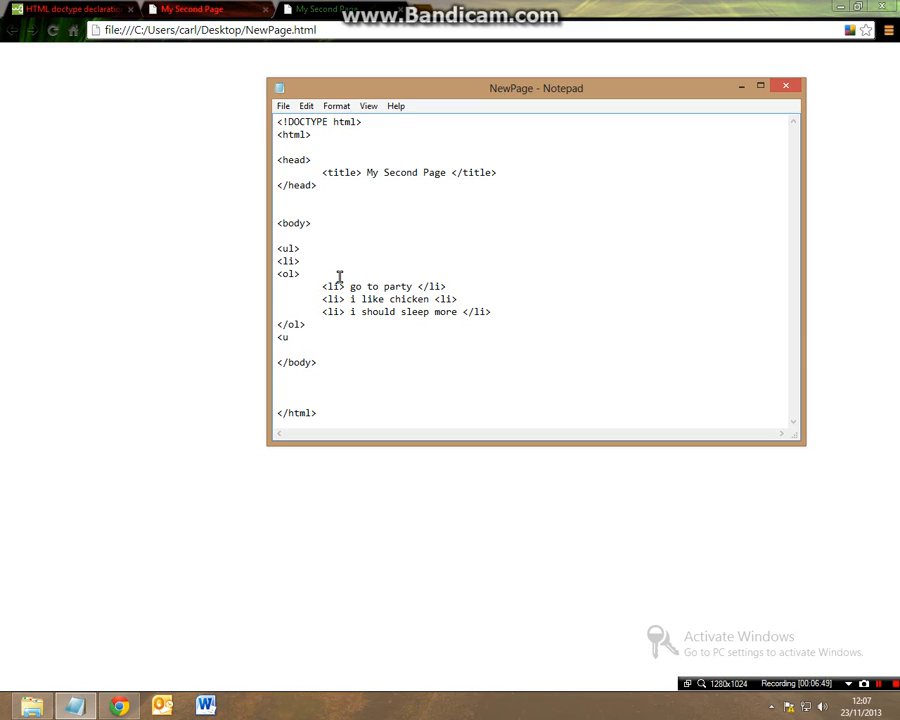
{"action": "type", "text": "/ul>"}
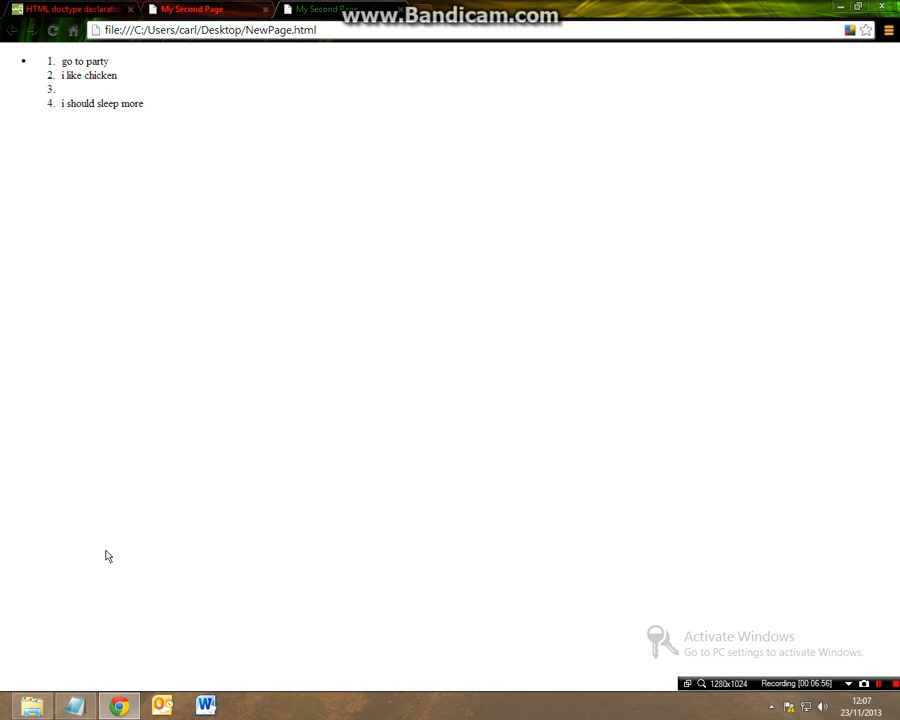
Reload NewPage.html in Chrome so the bullet shows the three numbered items without a blank one.
{"action": "left_click", "coordinate": [76, 704]}
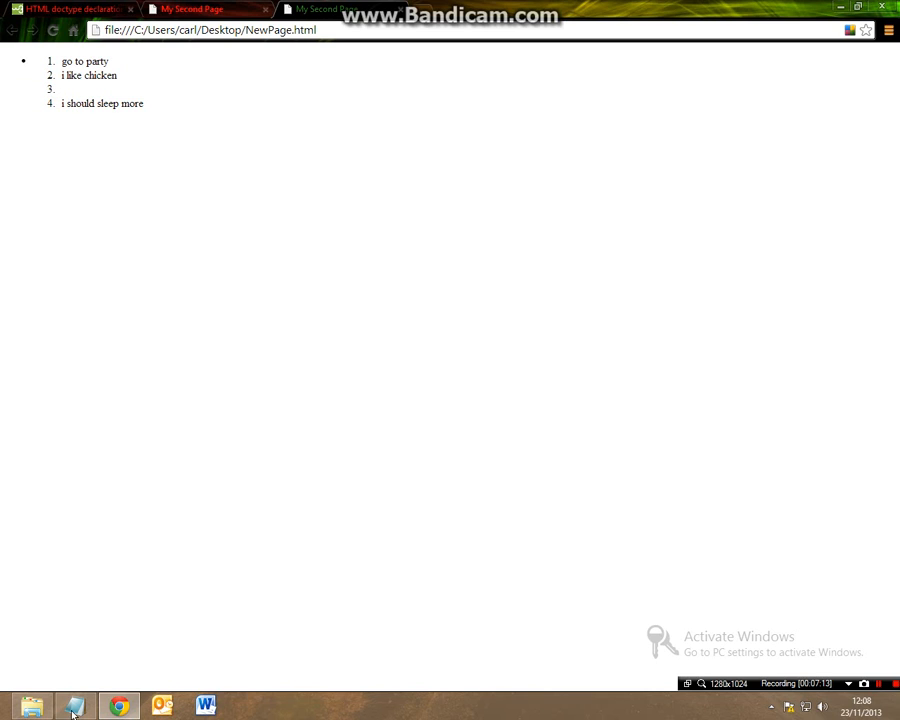
{"action": "left_click", "coordinate": [76, 706]}
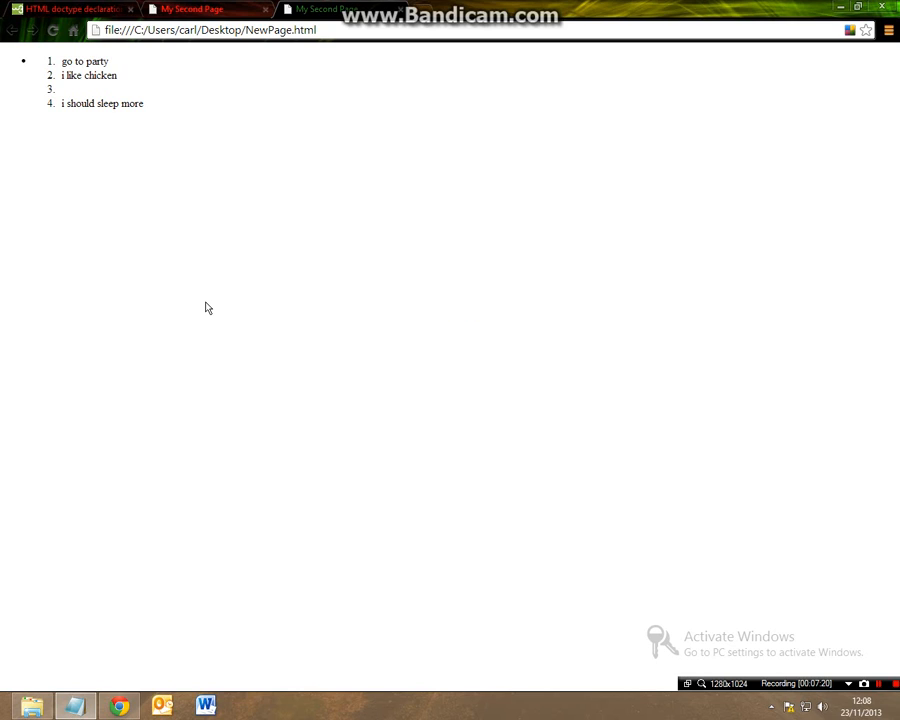
{"action": "left_click", "coordinate": [52, 30]}
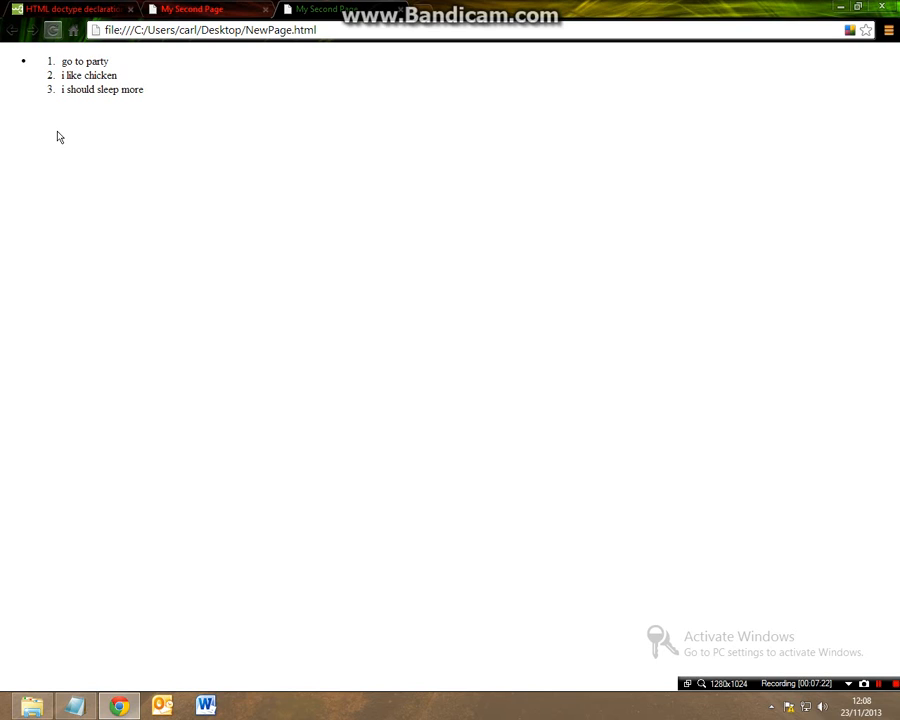
{"action": "mouse_move", "coordinate": [172, 152]}
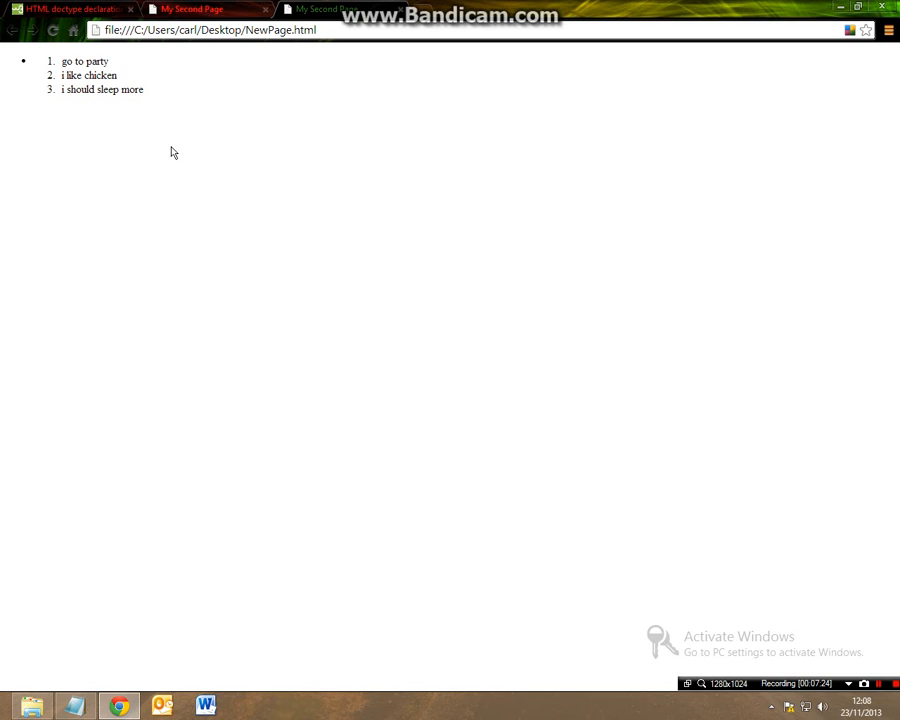